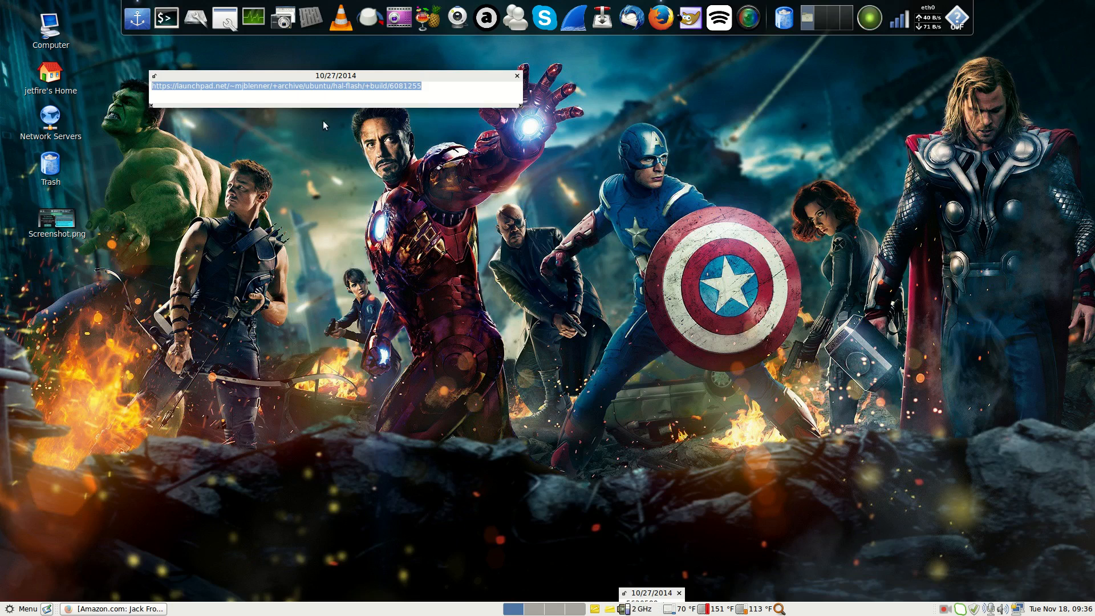
{"action": "mouse_move", "coordinate": [327, 94]}
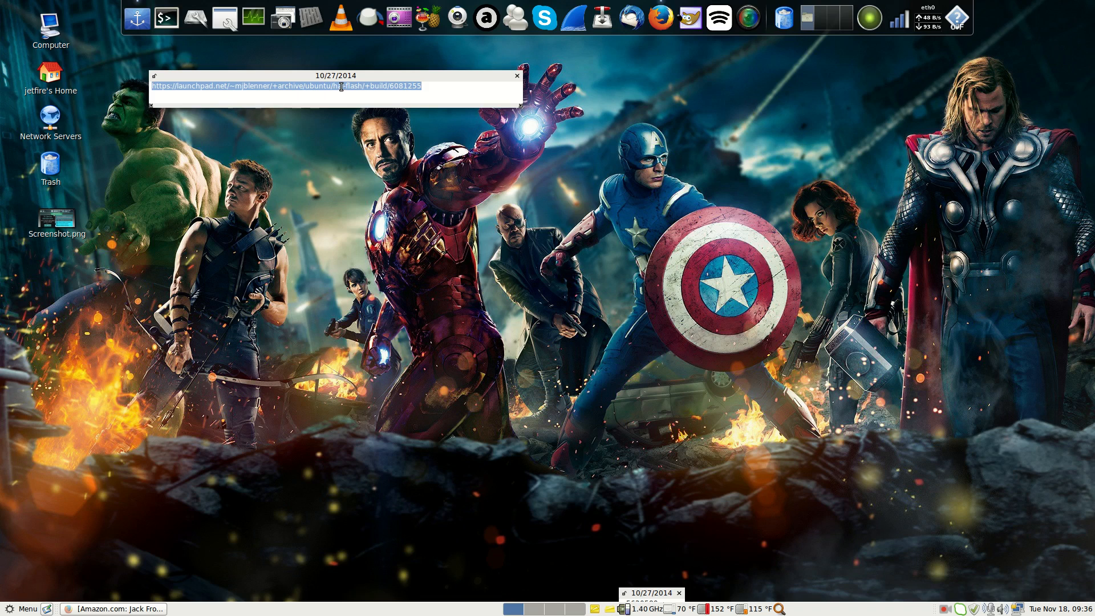
{"action": "mouse_move", "coordinate": [355, 91]}
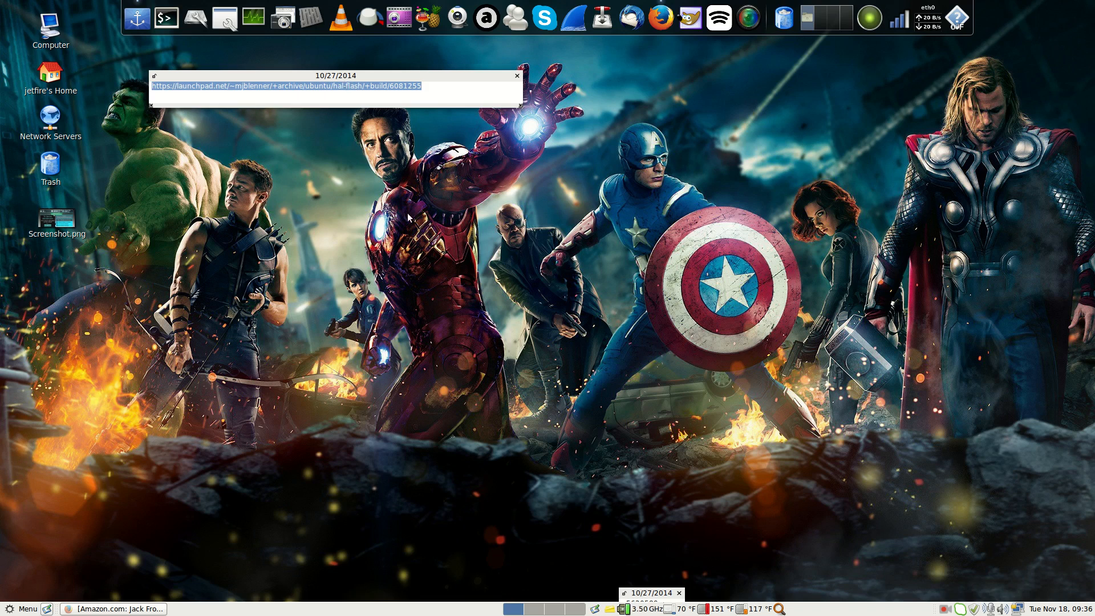
- Bring the Jack Frost video forward, maximize it, seek to about 7 minutes and play
{"action": "left_click", "coordinate": [117, 612]}
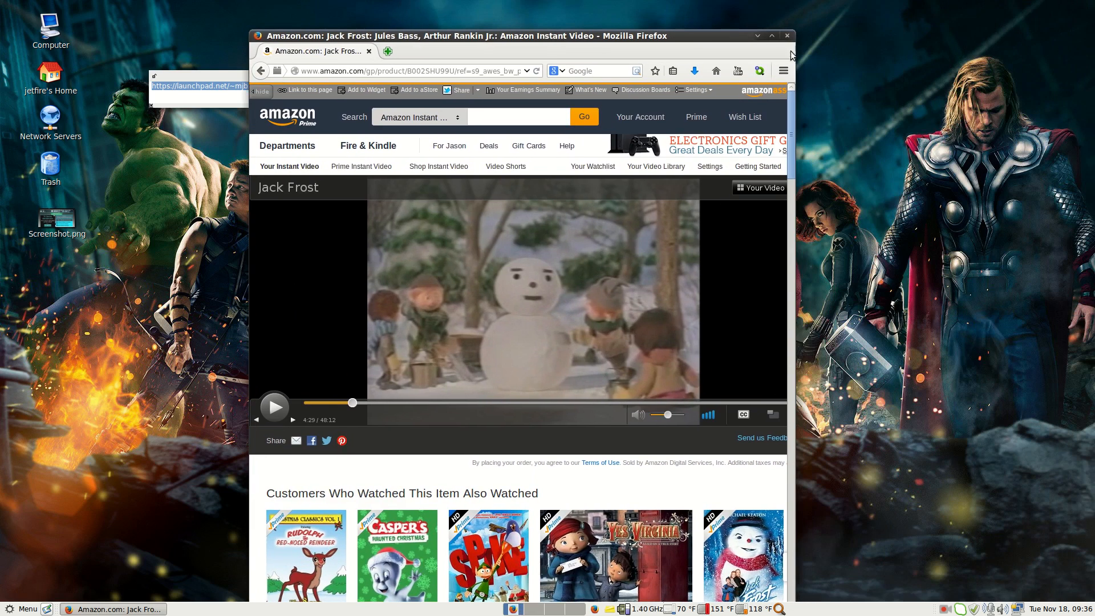
{"action": "left_click", "coordinate": [771, 35]}
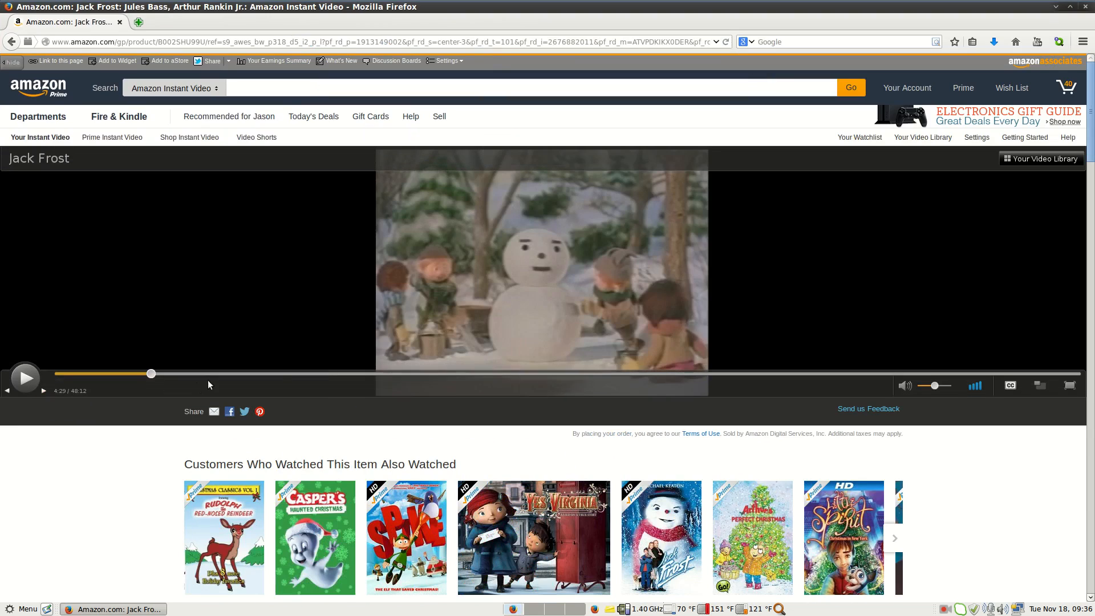
{"action": "left_click_drag", "start_coordinate": [150, 374], "coordinate": [207, 374]}
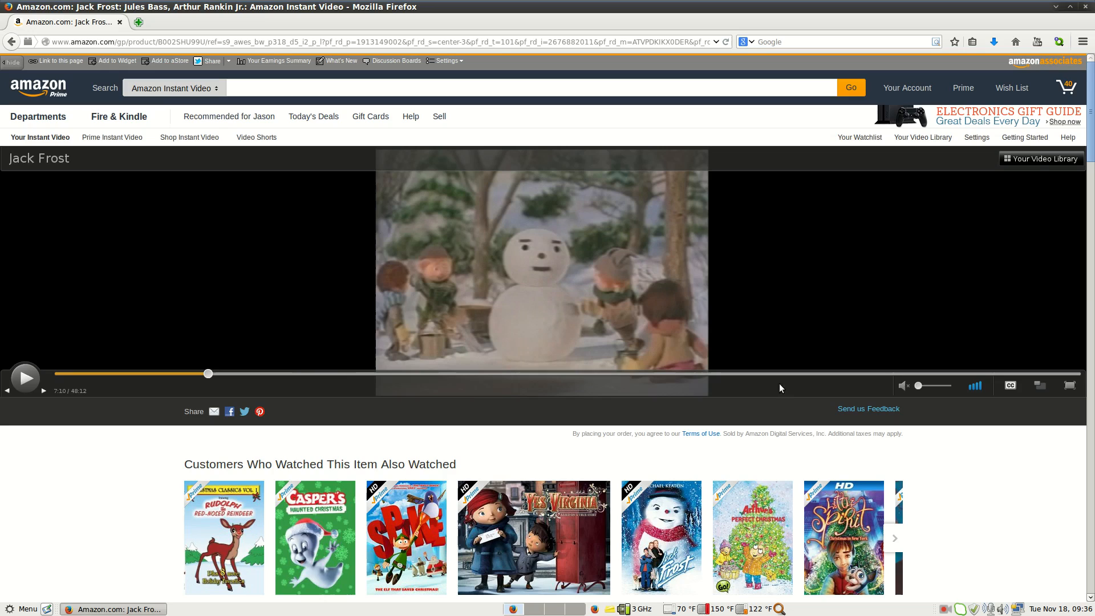
{"action": "left_click", "coordinate": [25, 378]}
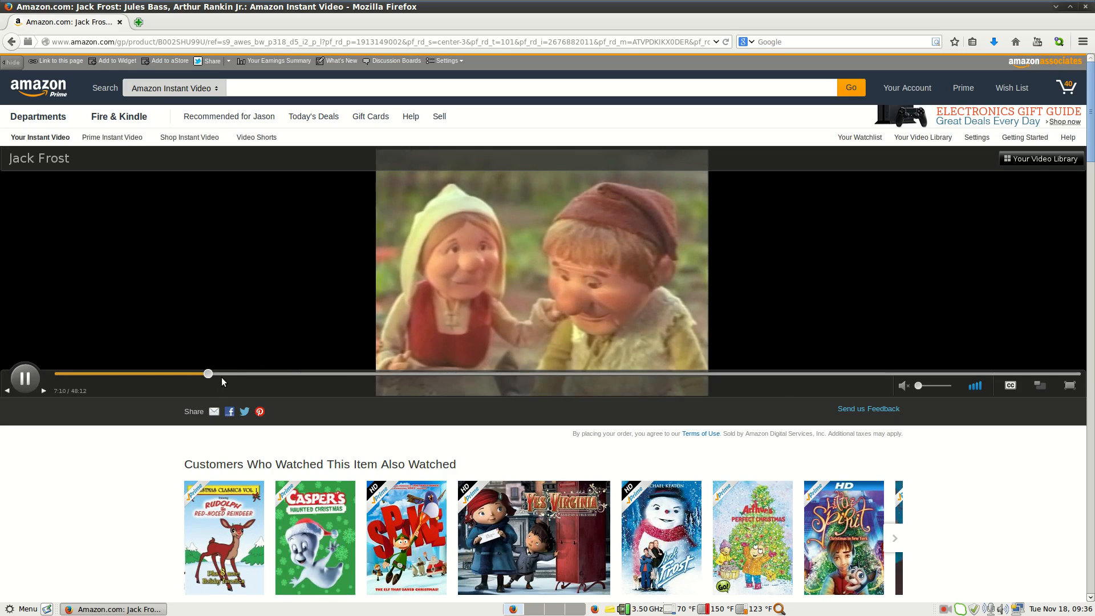
- Seek Jack Frost ahead to about 11 minutes and snap Firefox to the right half
{"action": "left_click_drag", "start_coordinate": [208, 374], "coordinate": [293, 374]}
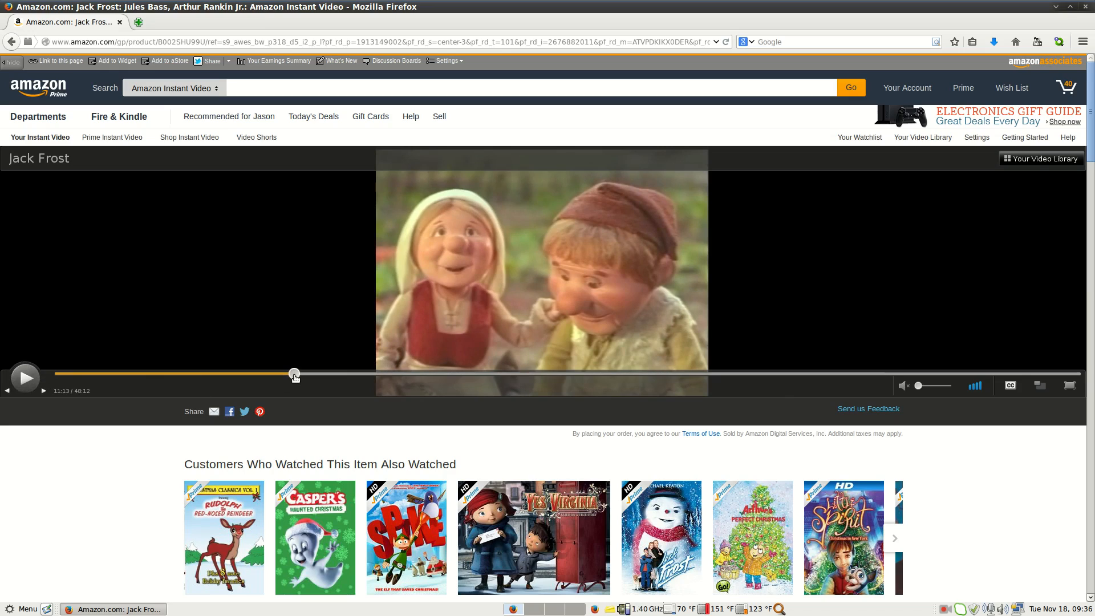
{"action": "left_click_drag", "start_coordinate": [293, 374], "coordinate": [390, 374]}
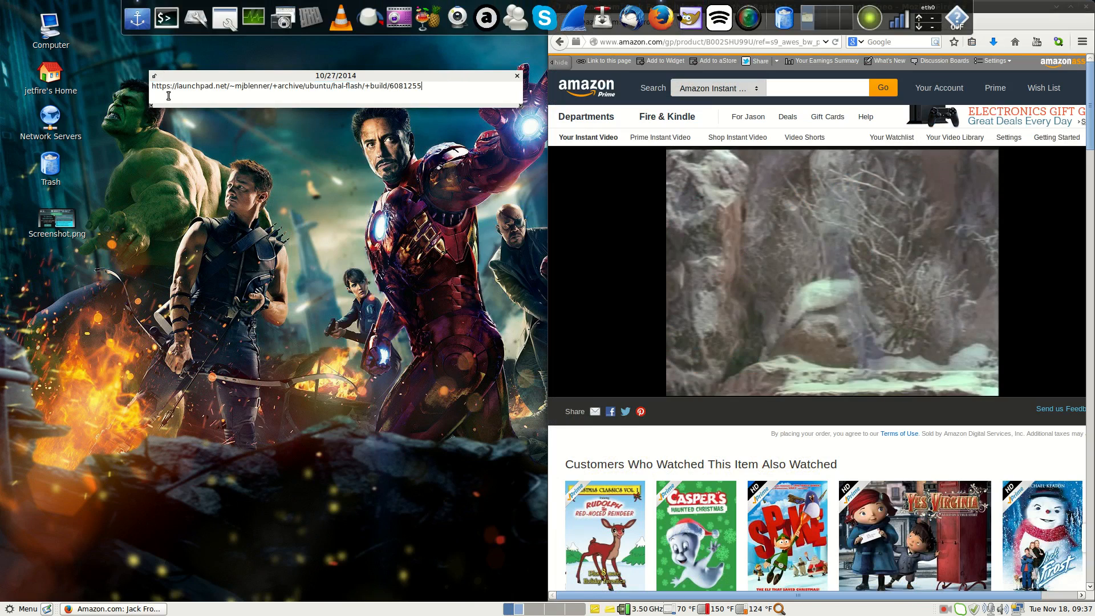
{"action": "mouse_move", "coordinate": [167, 35]}
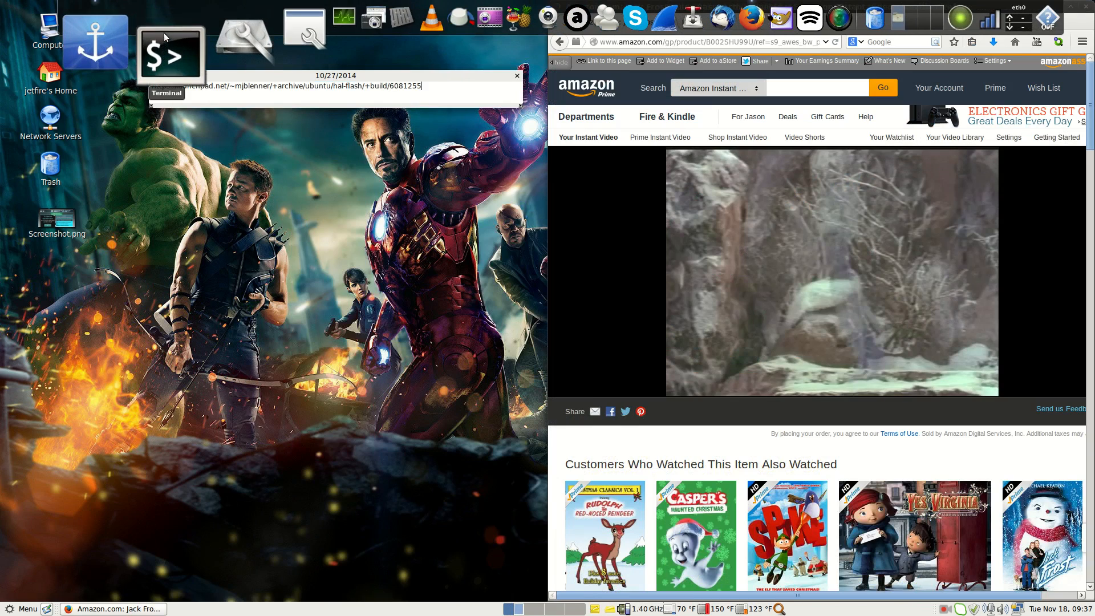
- Start a Terminal, move it lower, and copy the Launchpad link from the sticky note
{"action": "left_click", "coordinate": [173, 53]}
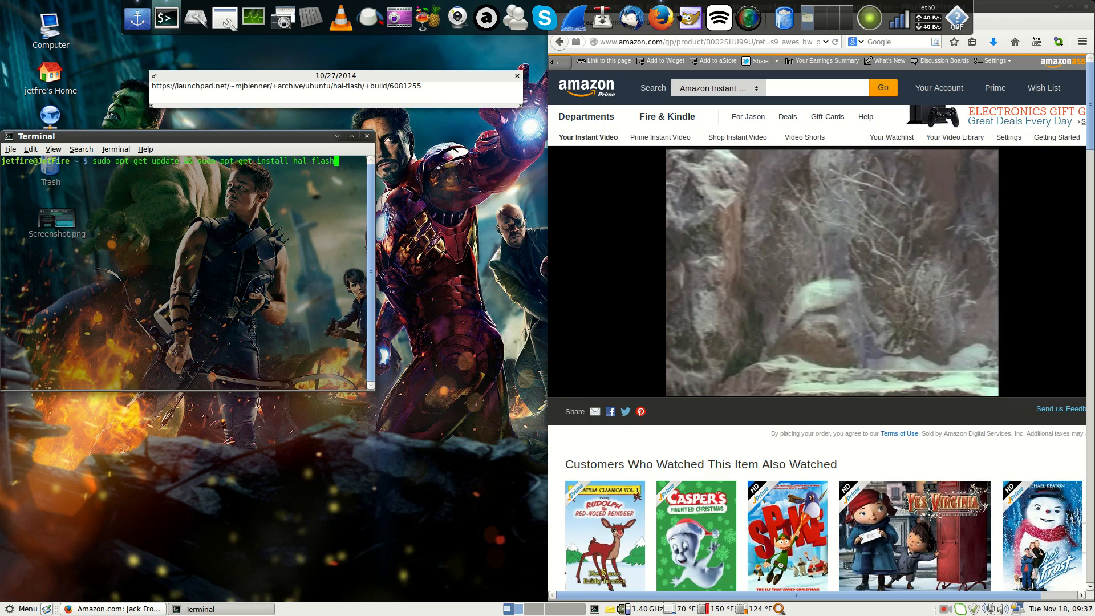
{"action": "left_click_drag", "start_coordinate": [184, 136], "coordinate": [290, 312]}
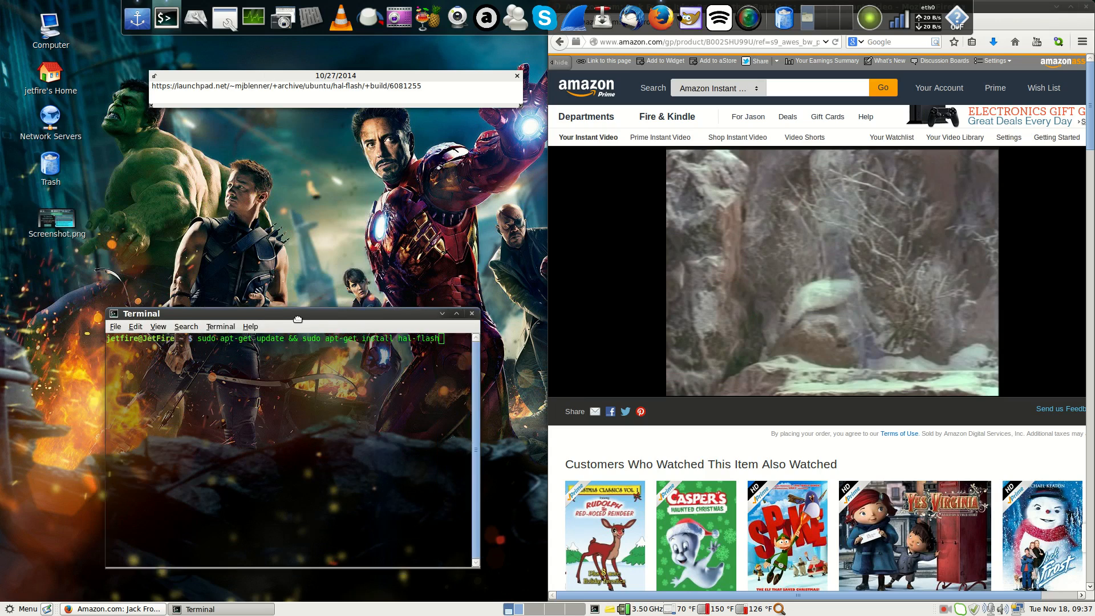
{"action": "left_click_drag", "start_coordinate": [232, 86], "coordinate": [422, 86]}
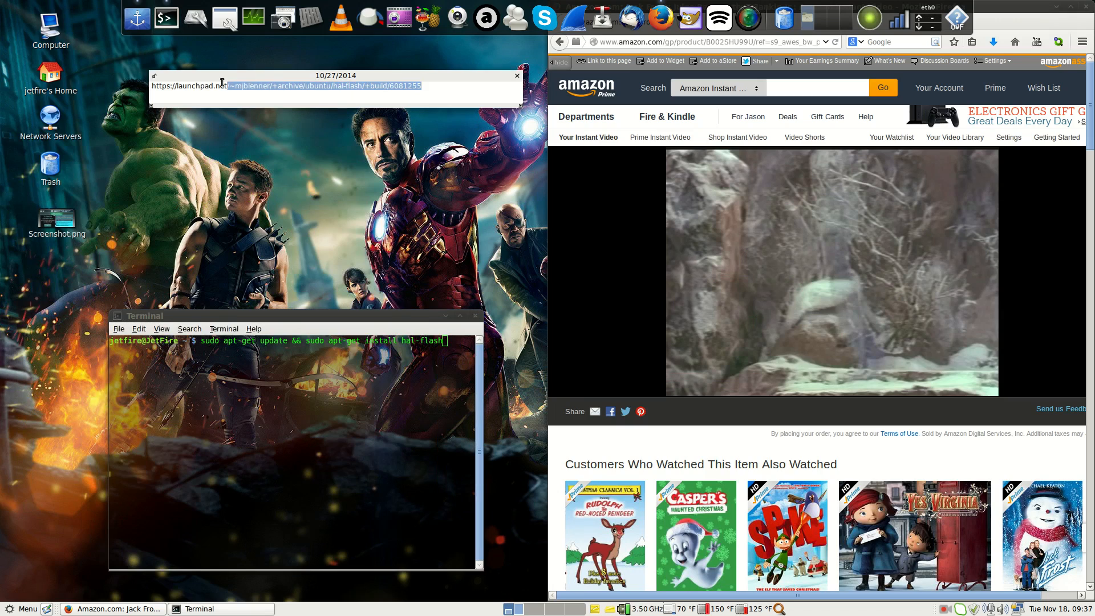
{"action": "right_click", "coordinate": [221, 86]}
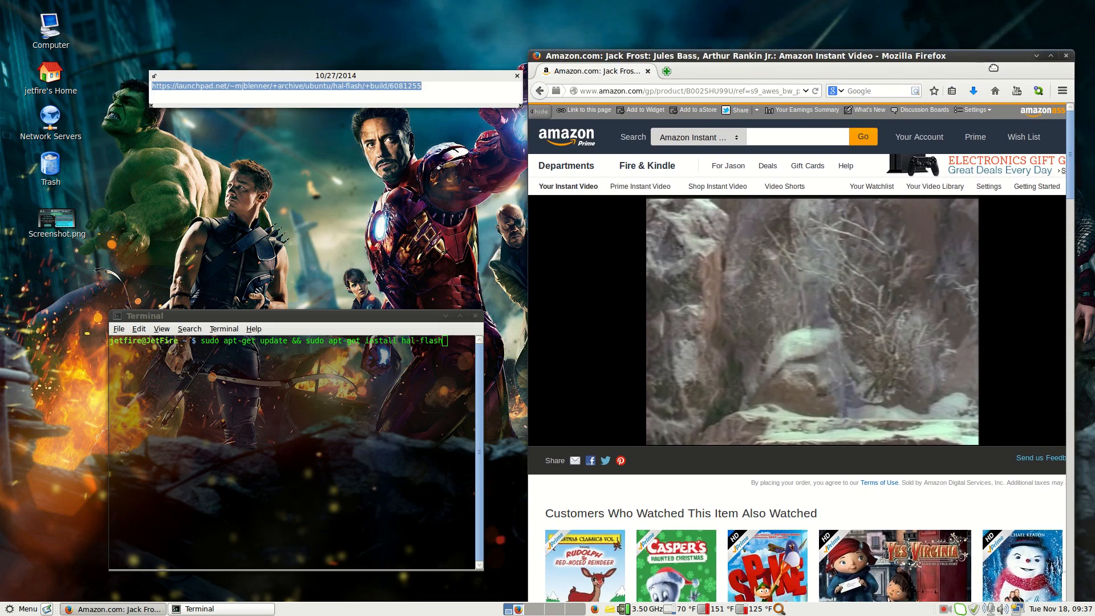
- Load the Launchpad build page in a new tab and download the libhal1-flash amd64 .deb with gdebi
{"action": "left_click", "coordinate": [666, 71]}
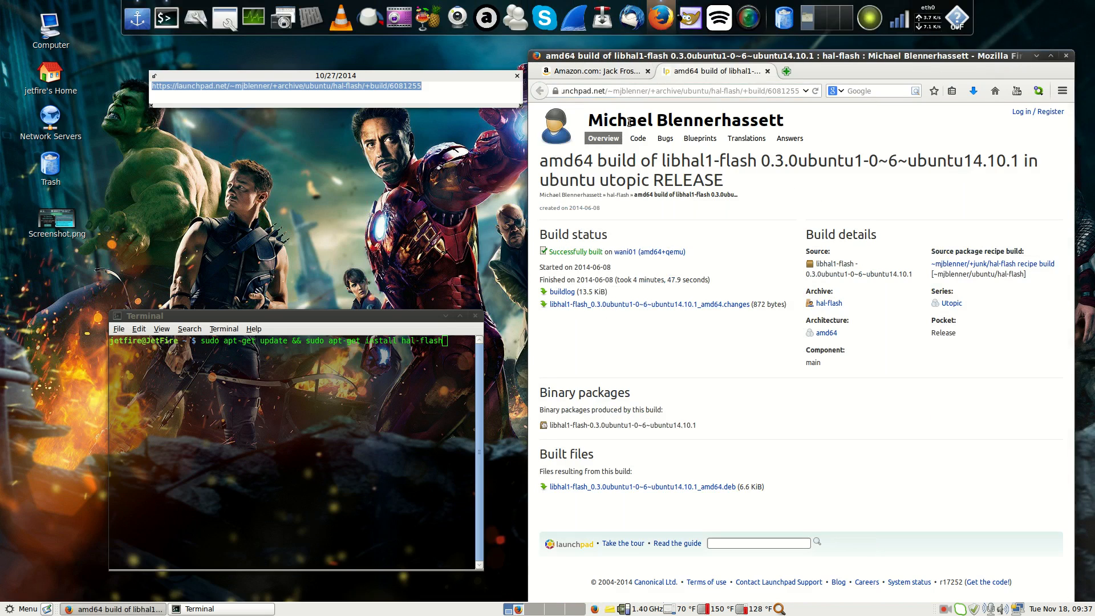
{"action": "mouse_move", "coordinate": [757, 374]}
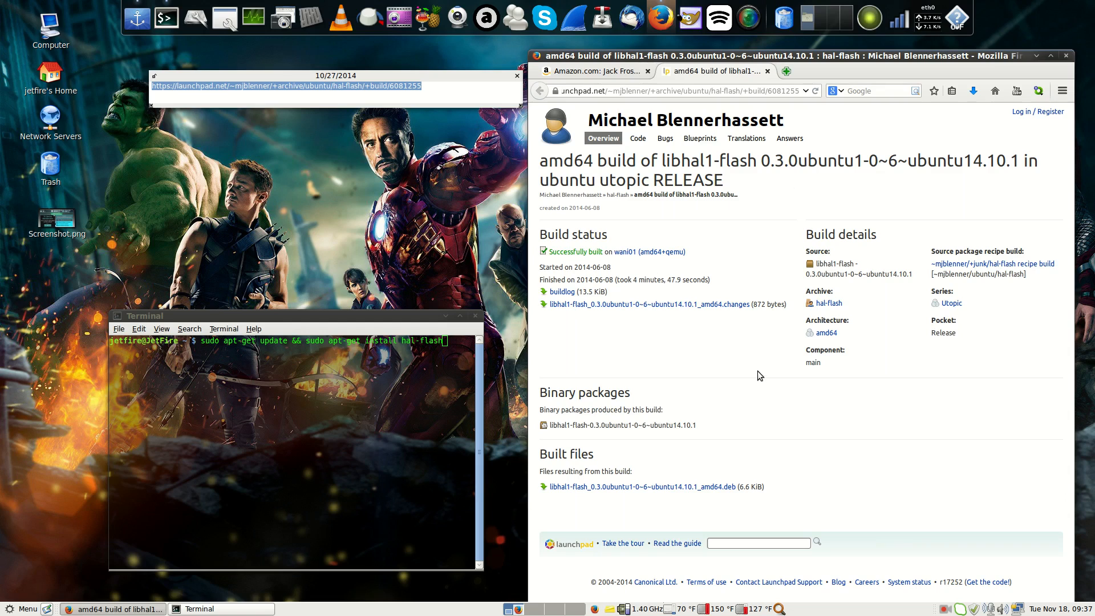
{"action": "mouse_move", "coordinate": [735, 461]}
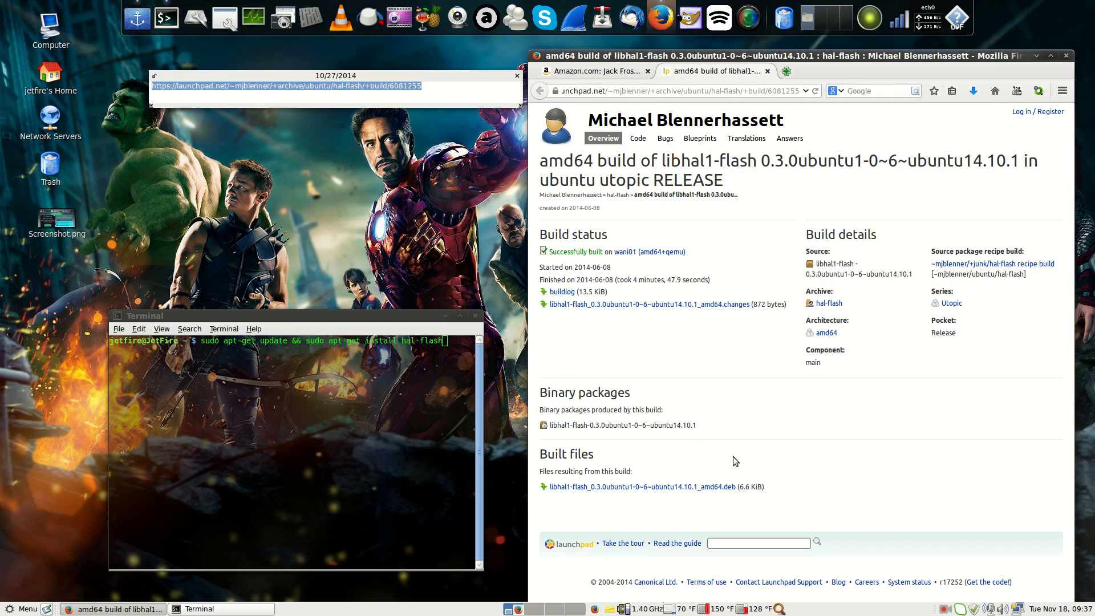
{"action": "mouse_move", "coordinate": [586, 486]}
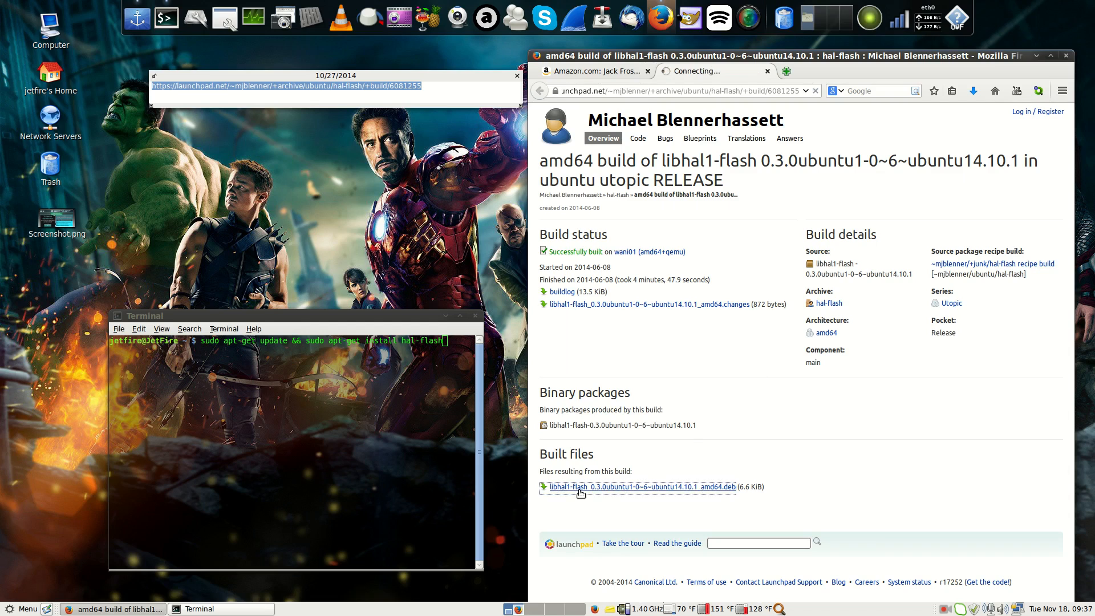
{"action": "left_click", "coordinate": [637, 487]}
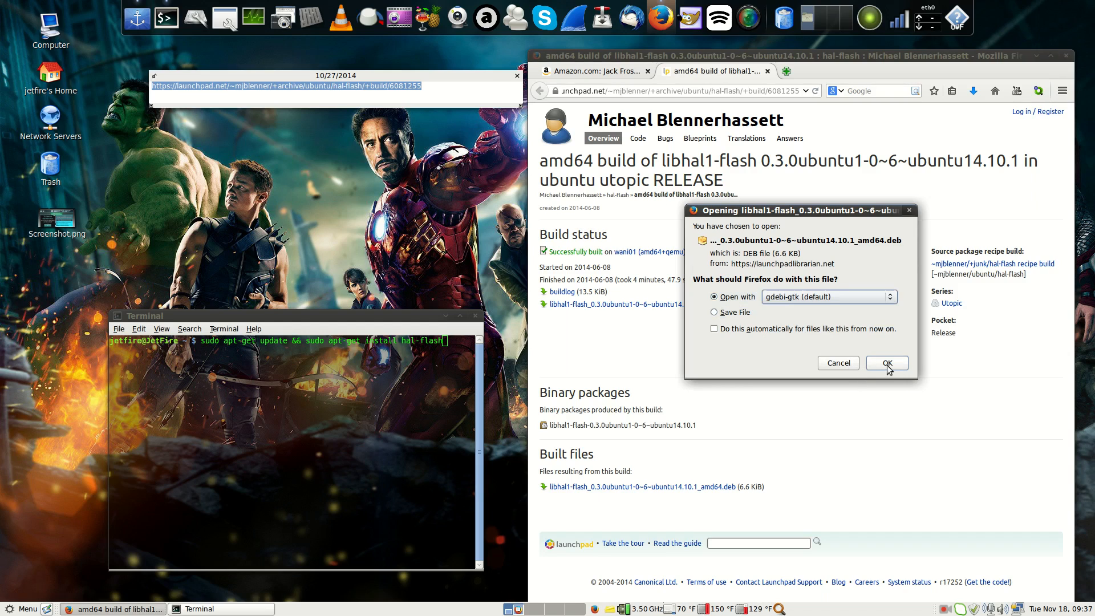
{"action": "left_click", "coordinate": [887, 363]}
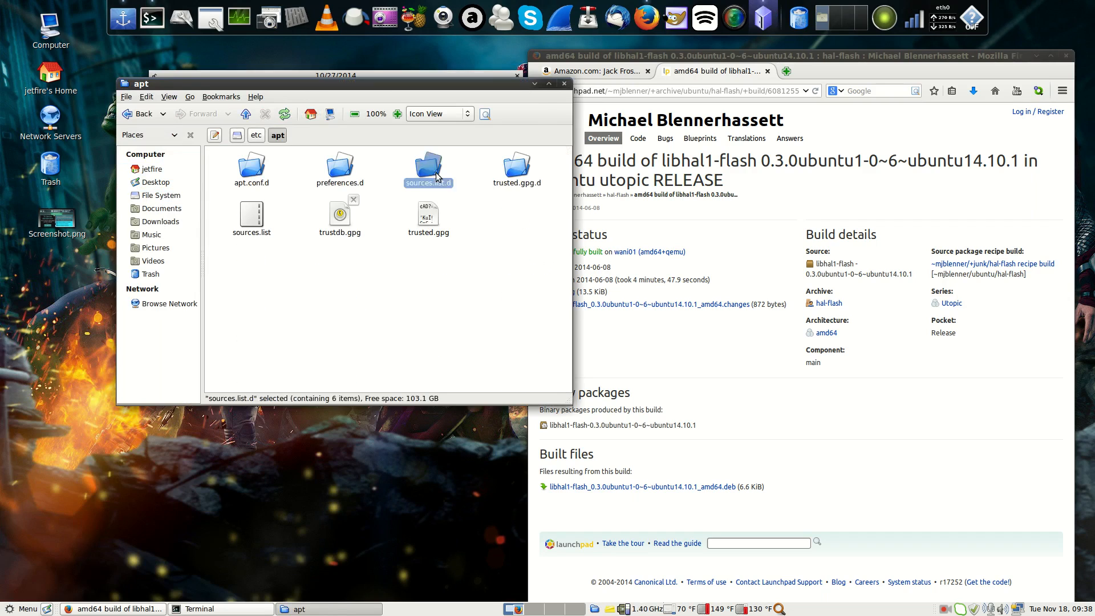
- In /etc/apt/sources.list.d, view mjblenner-hal-flash-trusty.list in Pluma
{"action": "double_click", "coordinate": [429, 164]}
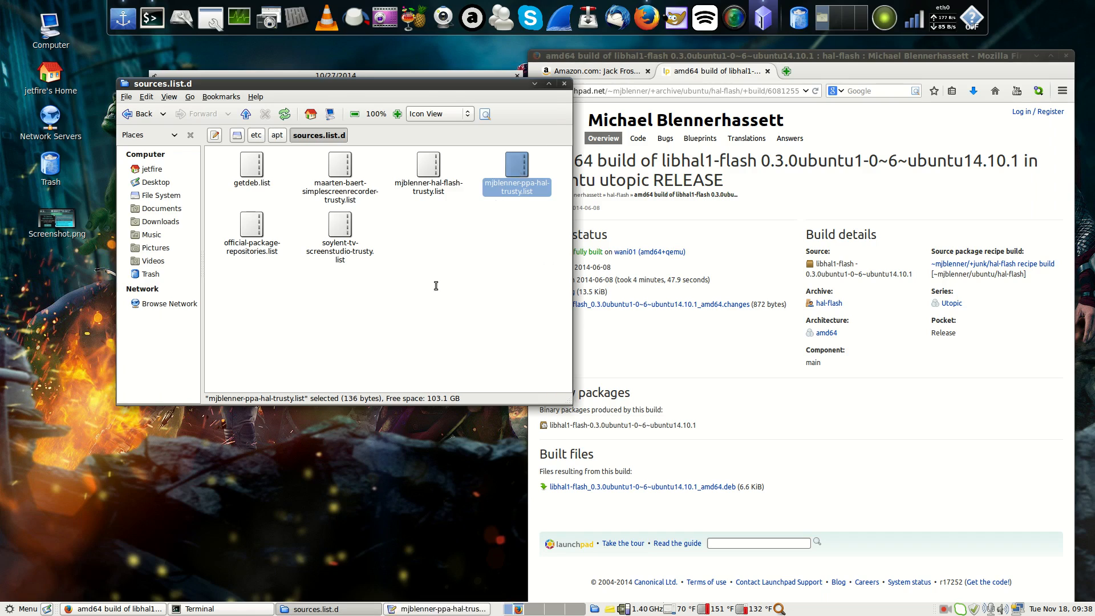
{"action": "double_click", "coordinate": [516, 171]}
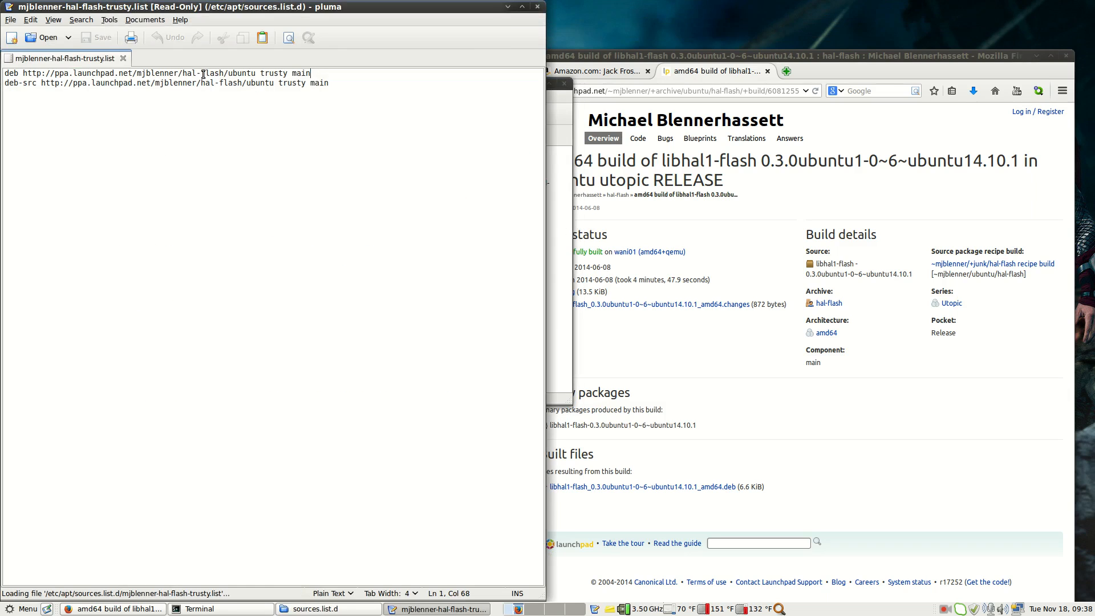
- View the mjblenner-ppa-hal-trusty.list source file from sources.list.d in Pluma
{"action": "left_click_drag", "start_coordinate": [201, 82], "coordinate": [328, 82]}
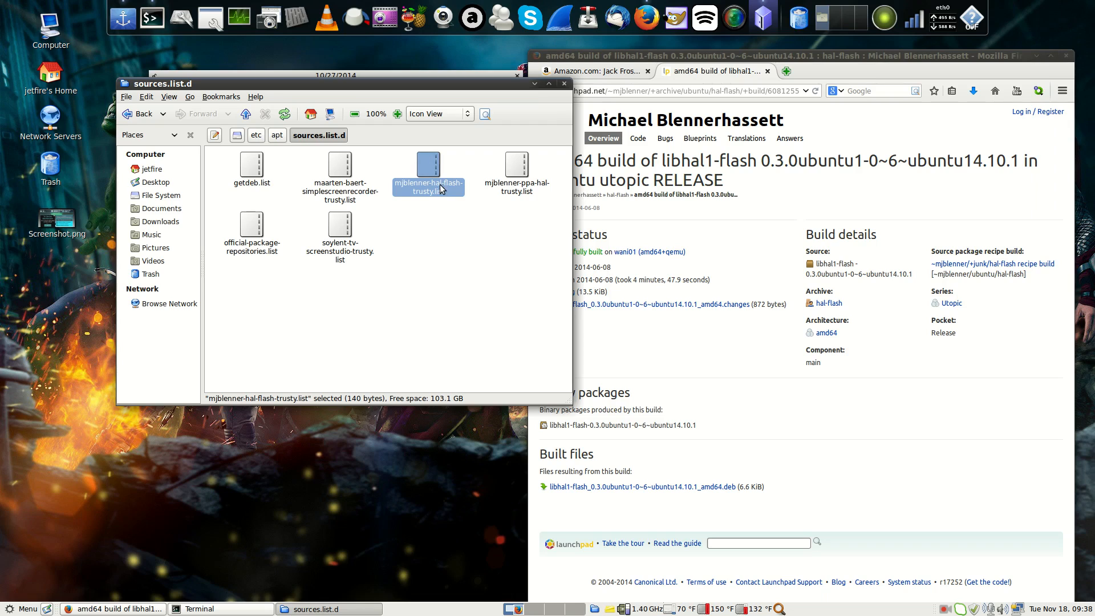
{"action": "left_click", "coordinate": [515, 165]}
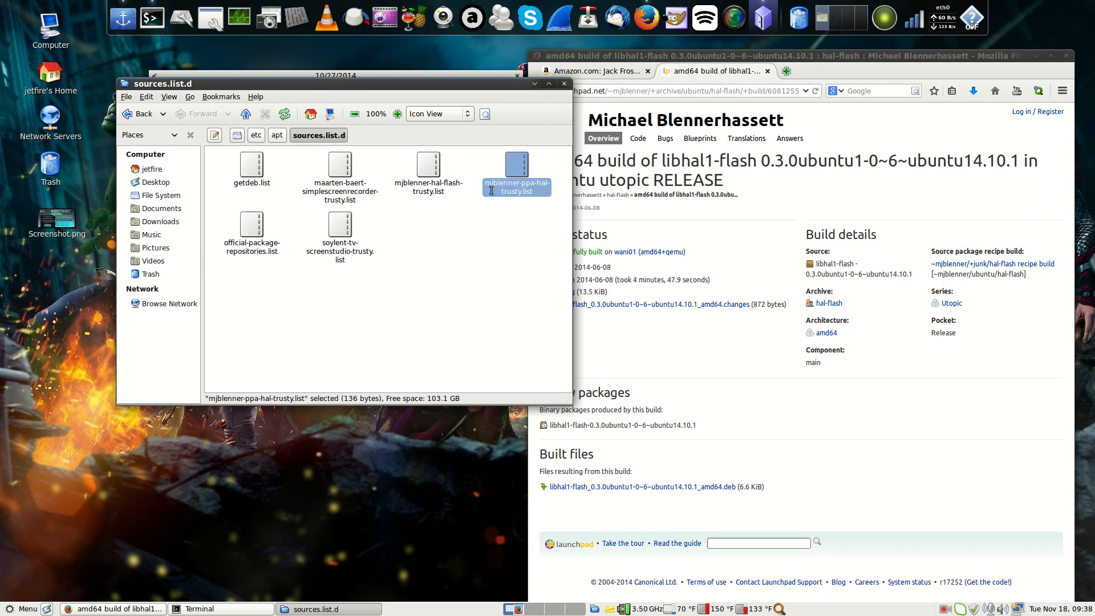
{"action": "double_click", "coordinate": [515, 165]}
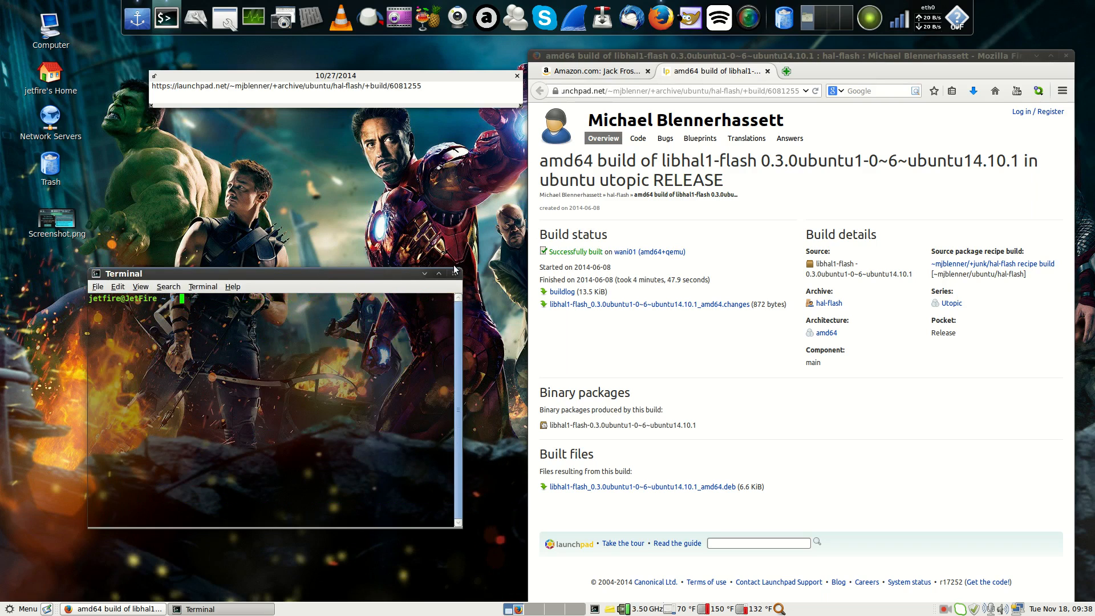
- Enter add-apt-repository ppa:mjblenner/ppa-hal-flash, then sudo apt-get update && sudo apt-get install hal-flash
{"action": "type", "text": "sudo add-apt-repository ppa:mjblenner/ppa-hal-flash"}
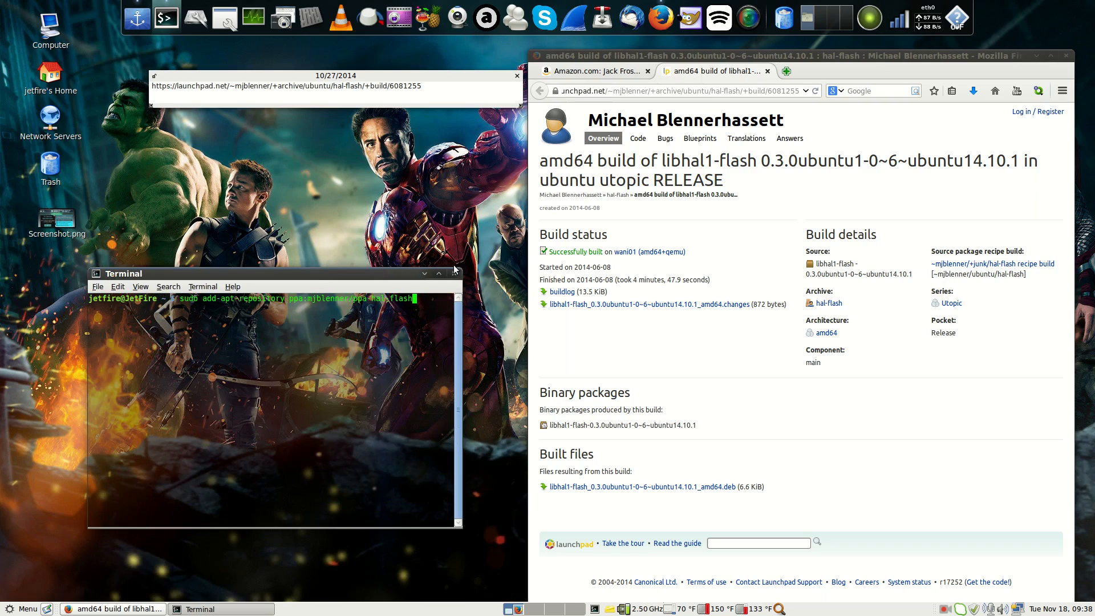
{"action": "type", "text": "apt-get update"}
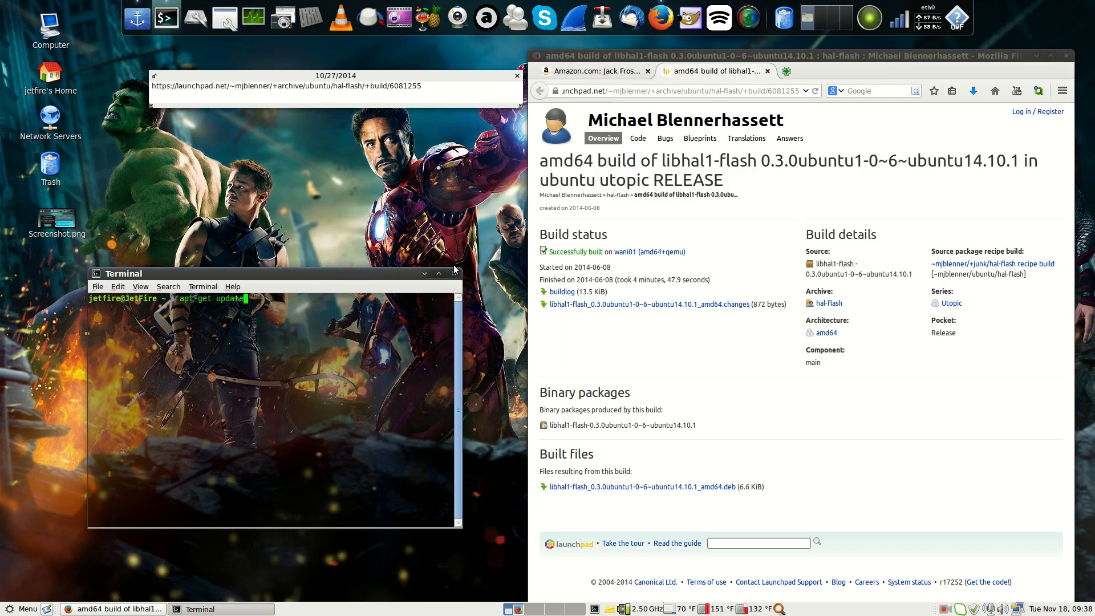
{"action": "type", "text": "sudo apt-get update && sudo apt-get install hald"}
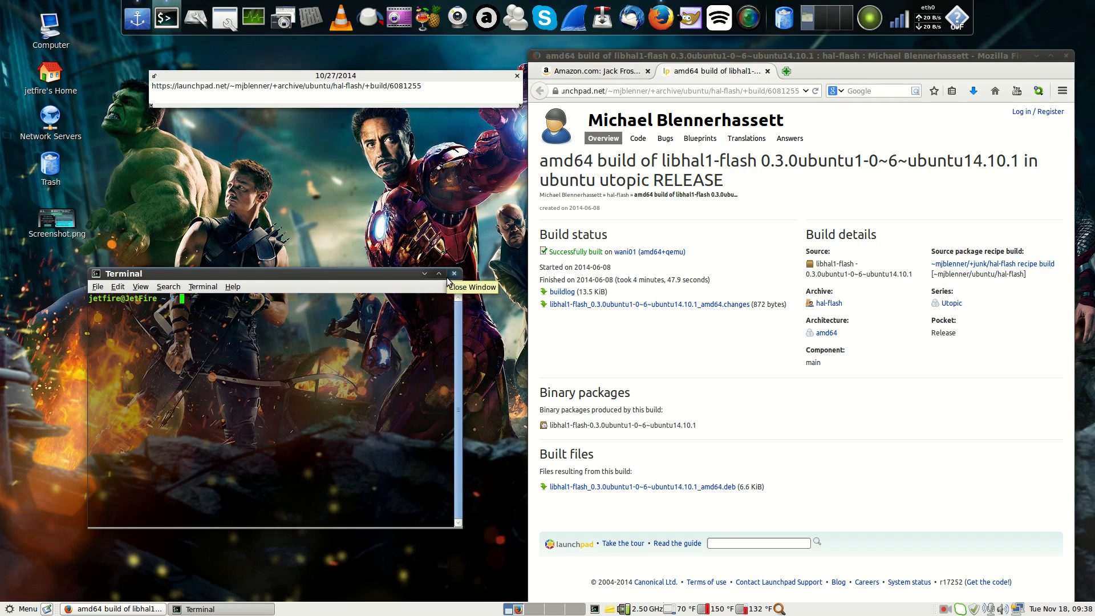
{"action": "type", "text": "sudo apt-get update && sudo apt-get install hal-flash"}
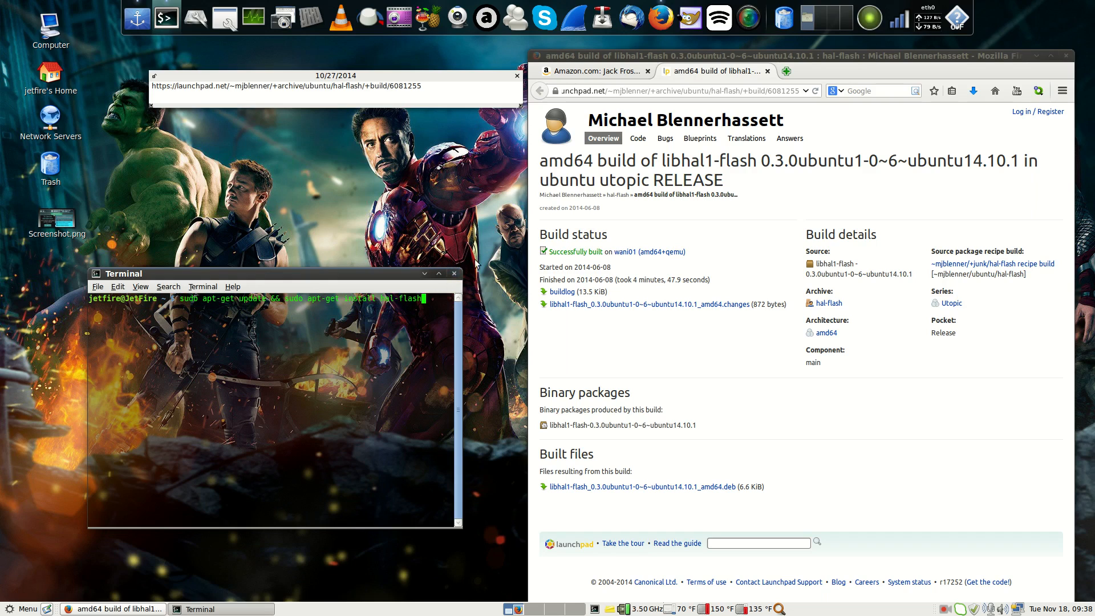
{"action": "mouse_move", "coordinate": [354, 279]}
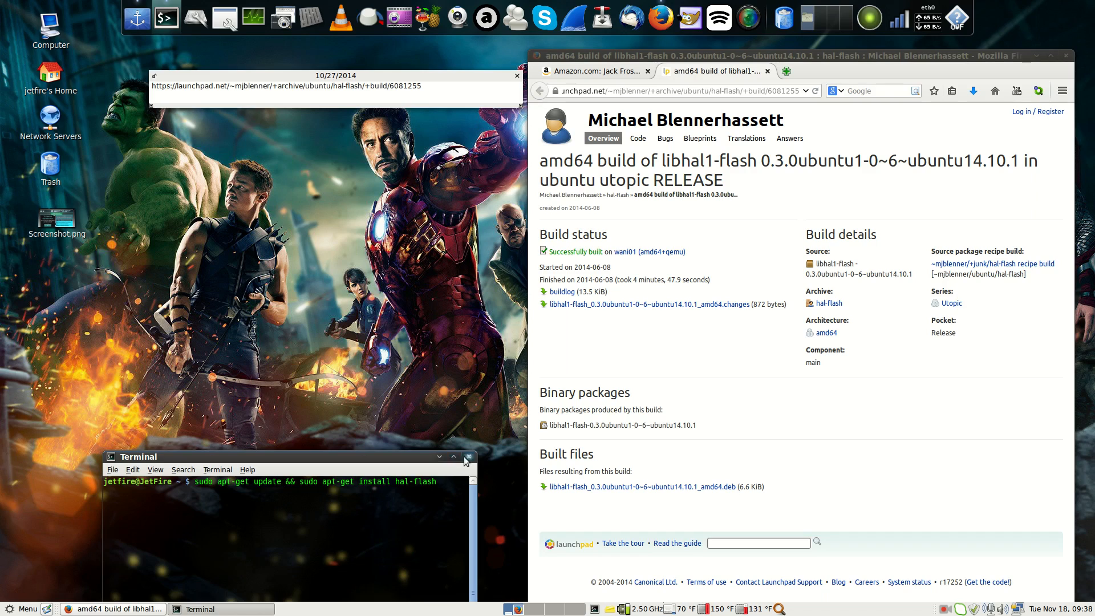
- Close the Terminal and go to the hal-flash PPA overview page via the breadcrumb
{"action": "left_click", "coordinate": [469, 456]}
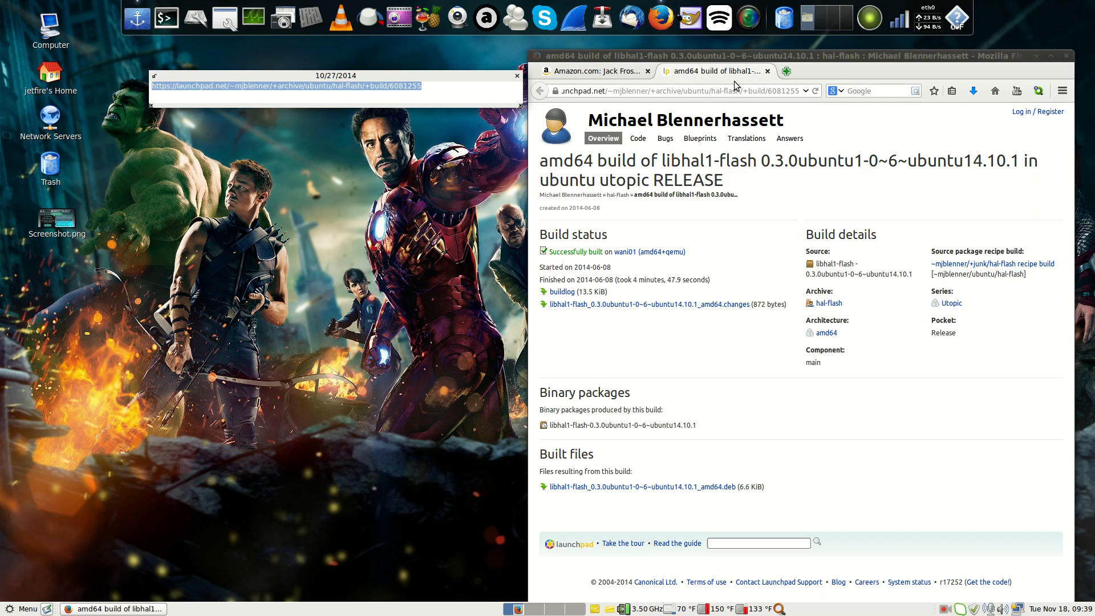
{"action": "mouse_move", "coordinate": [748, 354]}
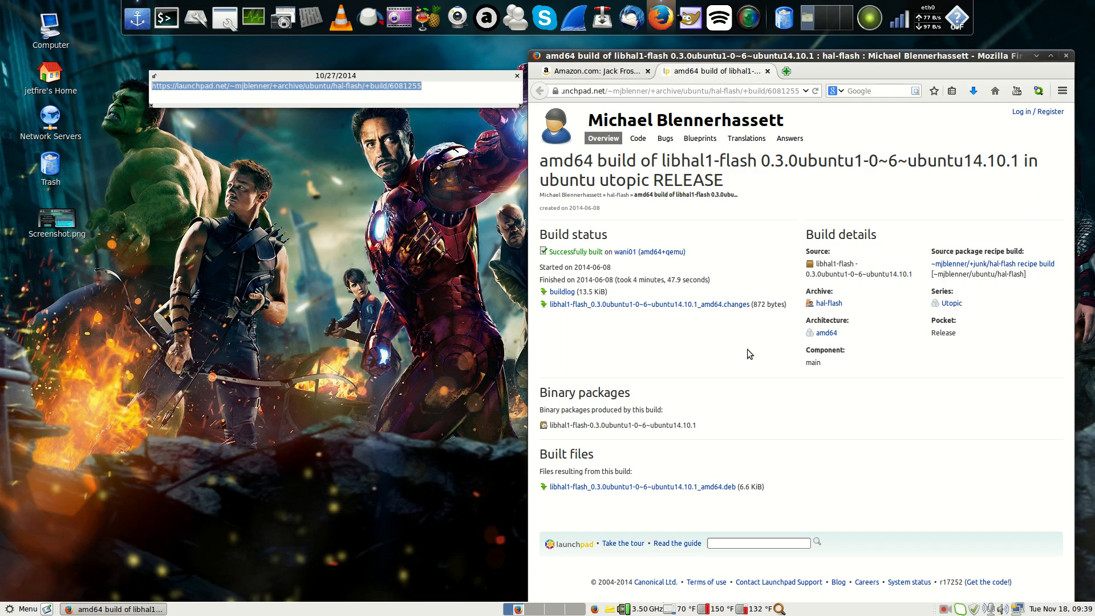
{"action": "mouse_move", "coordinate": [826, 333]}
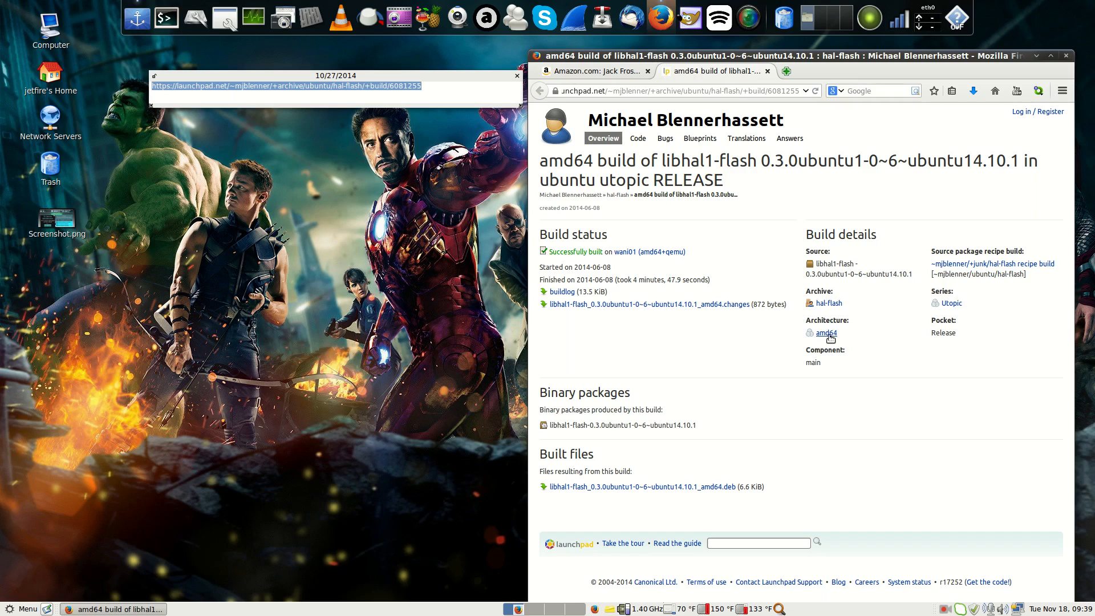
{"action": "mouse_move", "coordinate": [617, 198]}
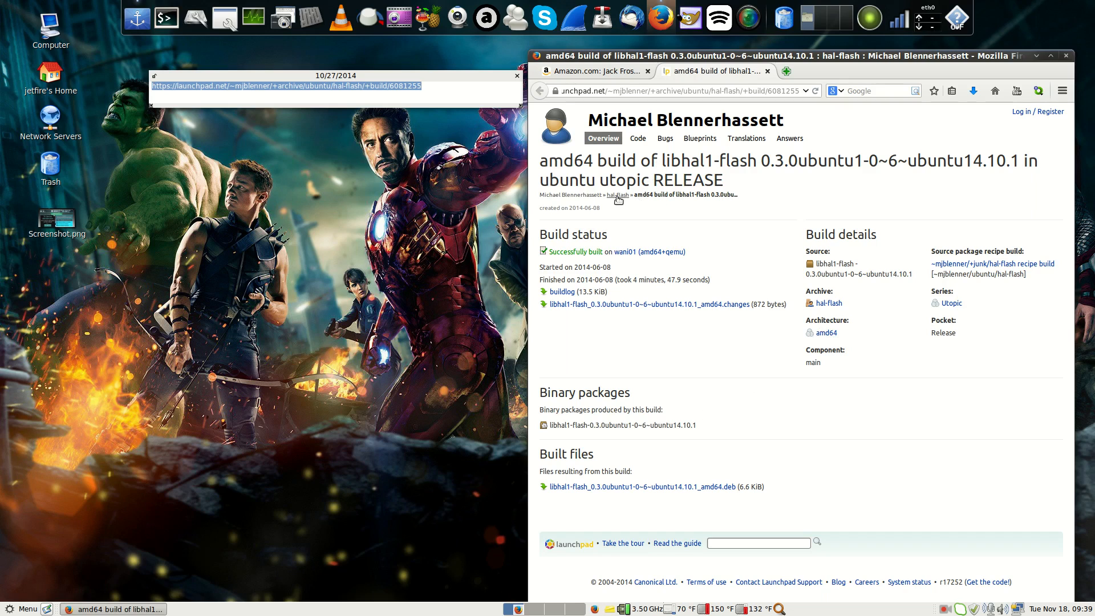
{"action": "left_click", "coordinate": [612, 196]}
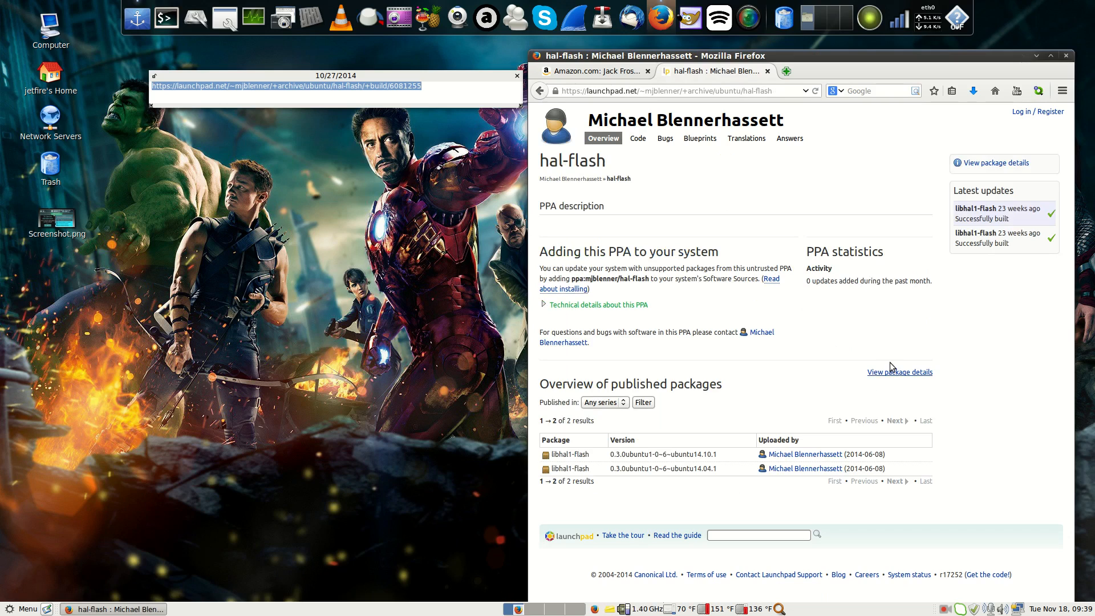
- View package details and expand the Utopic libhal1-flash entry to see builds and files
{"action": "left_click", "coordinate": [900, 372]}
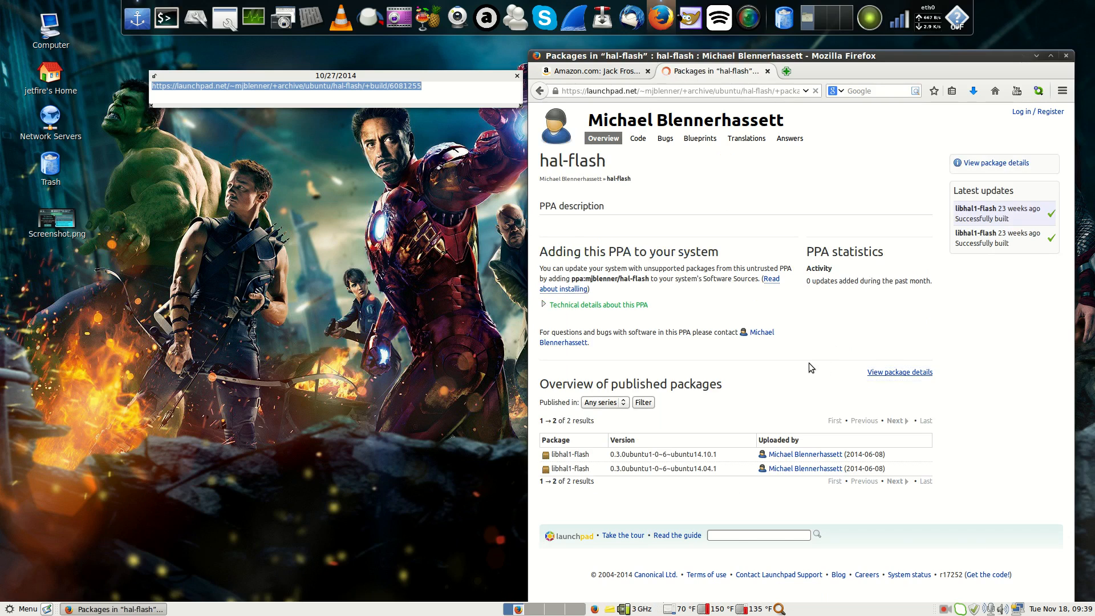
{"action": "left_click", "coordinate": [898, 372]}
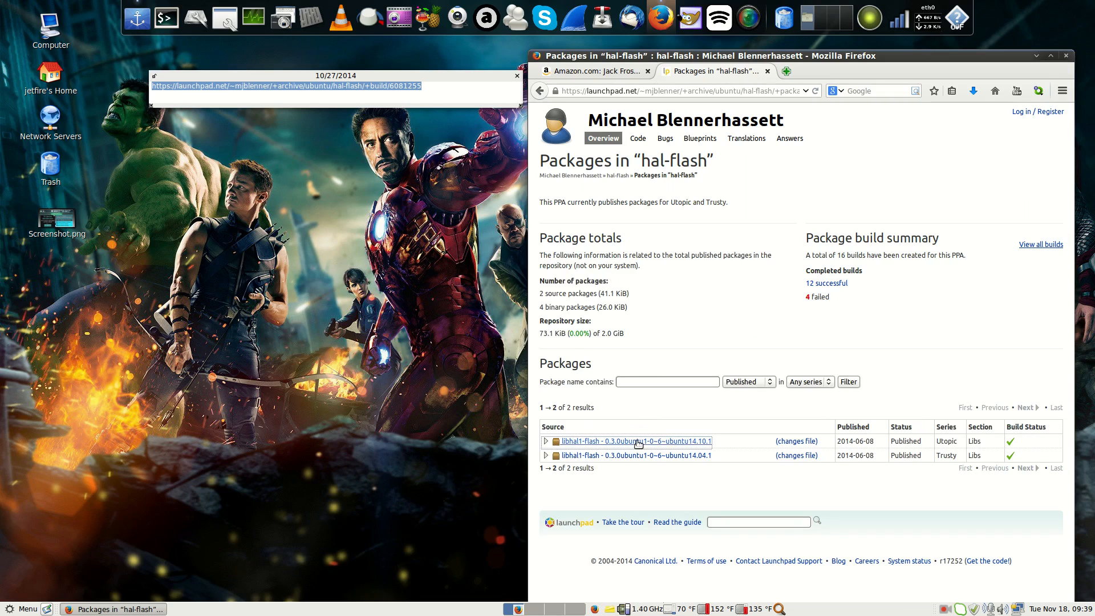
{"action": "left_click", "coordinate": [545, 442]}
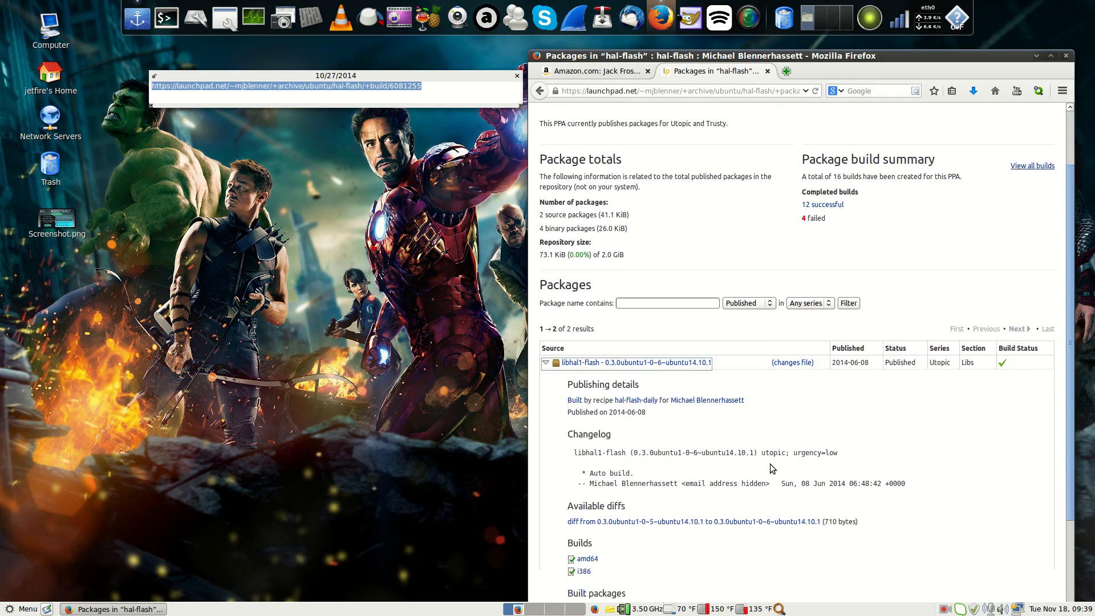
{"action": "scroll", "scroll_direction": "down", "scroll_amount": 3}
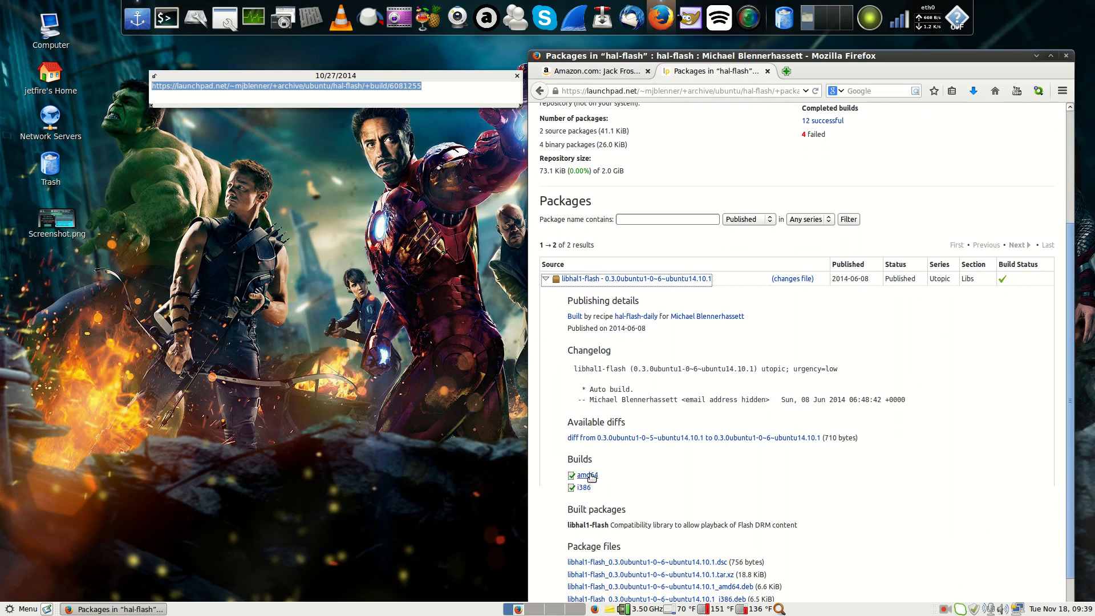
{"action": "mouse_move", "coordinate": [638, 472]}
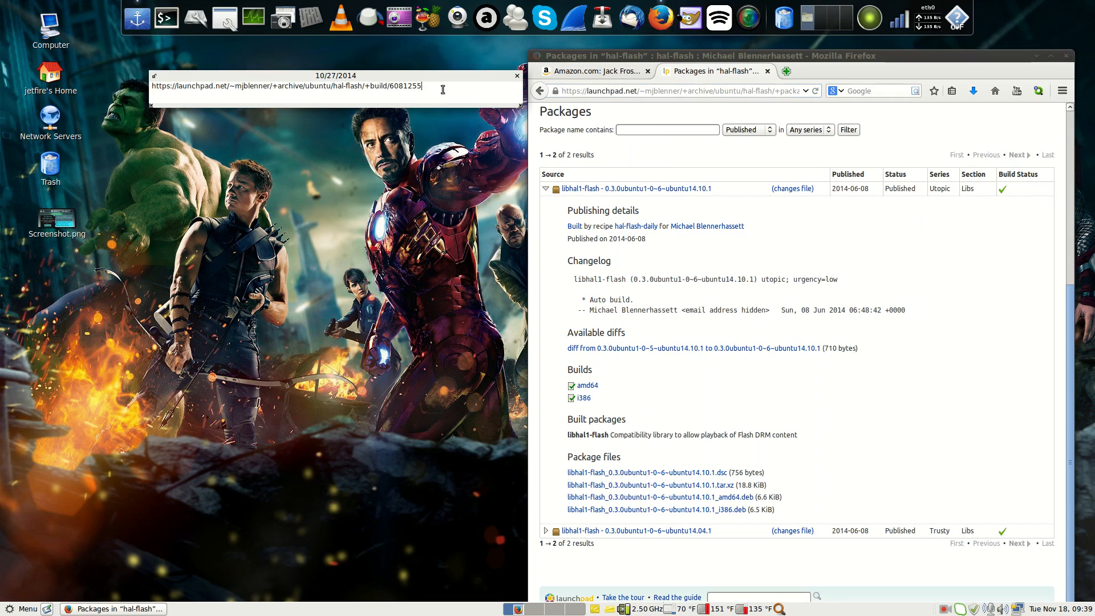
{"action": "type", "text": "https://launchpad.net/~mjblenner/+archive/ubuntu/hal-flash/+packages"}
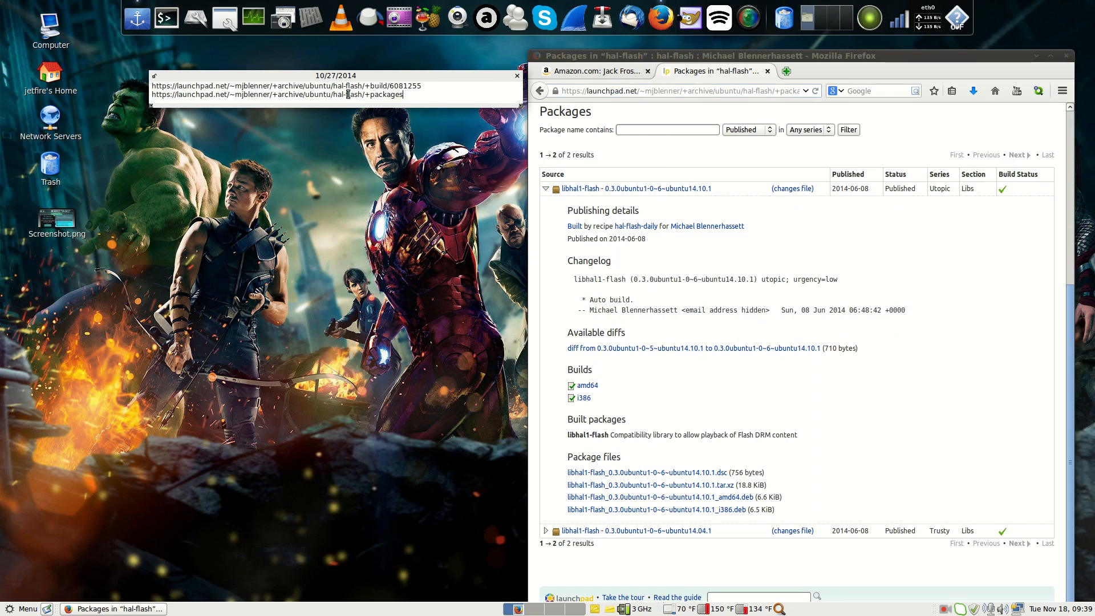
{"action": "mouse_move", "coordinate": [666, 124]}
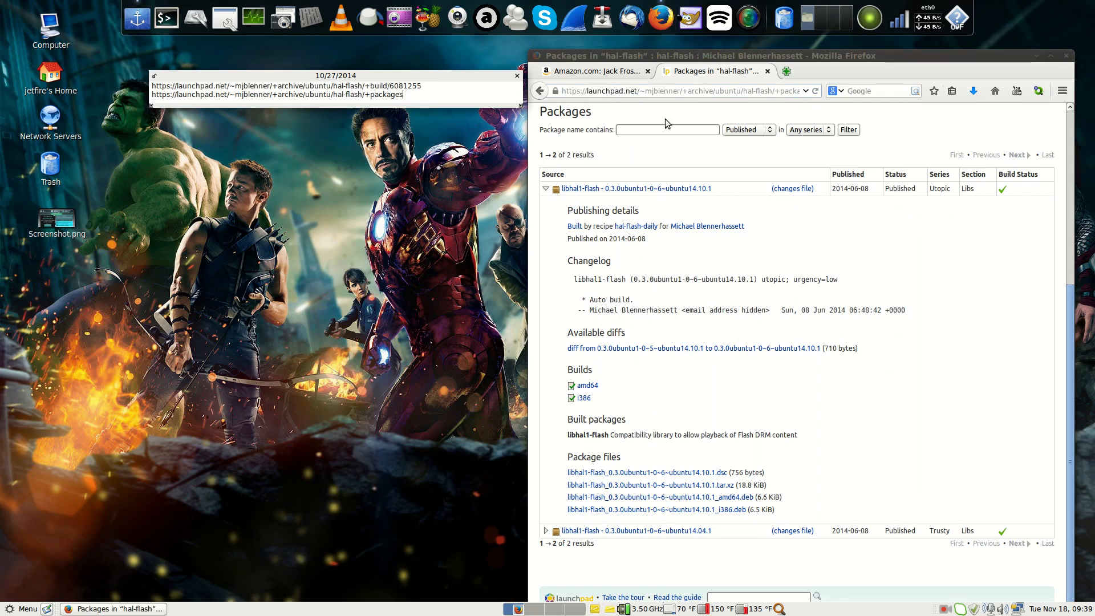
{"action": "mouse_move", "coordinate": [654, 278]}
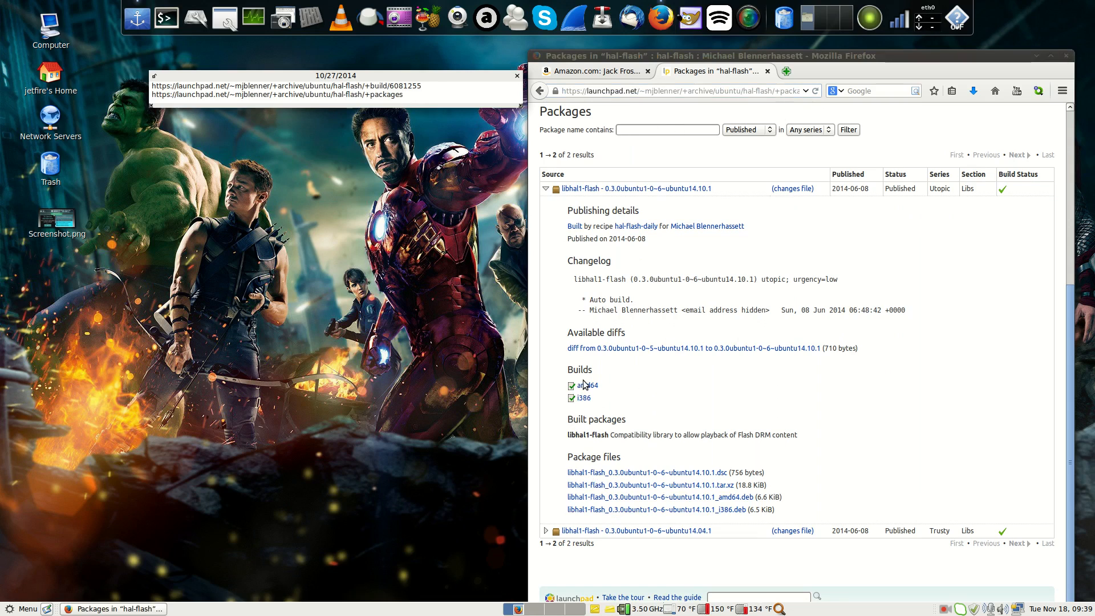
- Visit the i386 build page of libhal1-flash for Utopic, then return to the Amazon video tab
{"action": "left_click", "coordinate": [583, 397]}
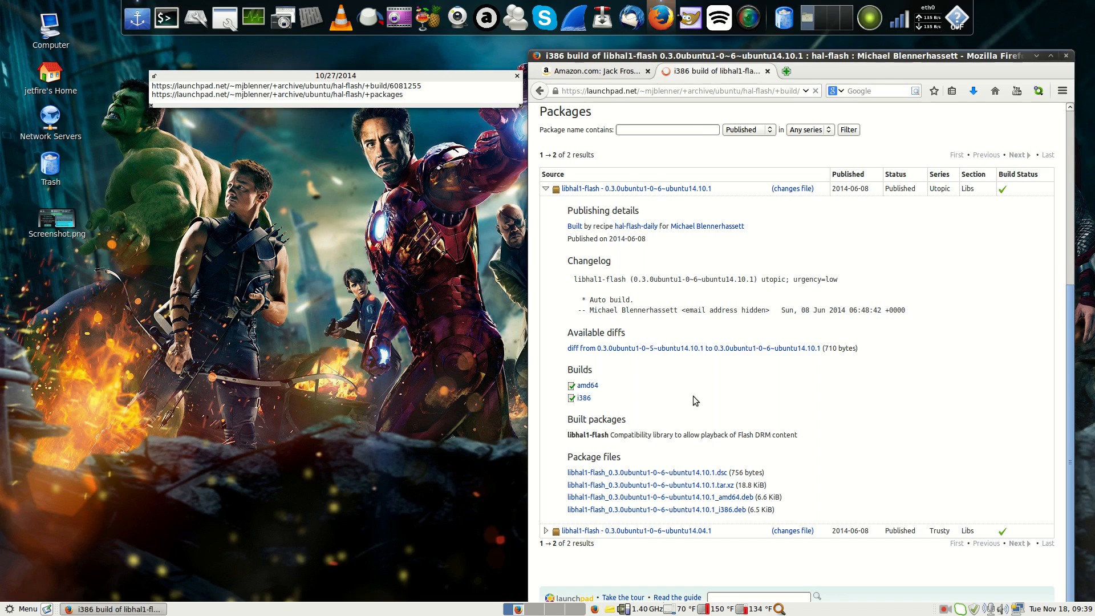
{"action": "left_click", "coordinate": [582, 397]}
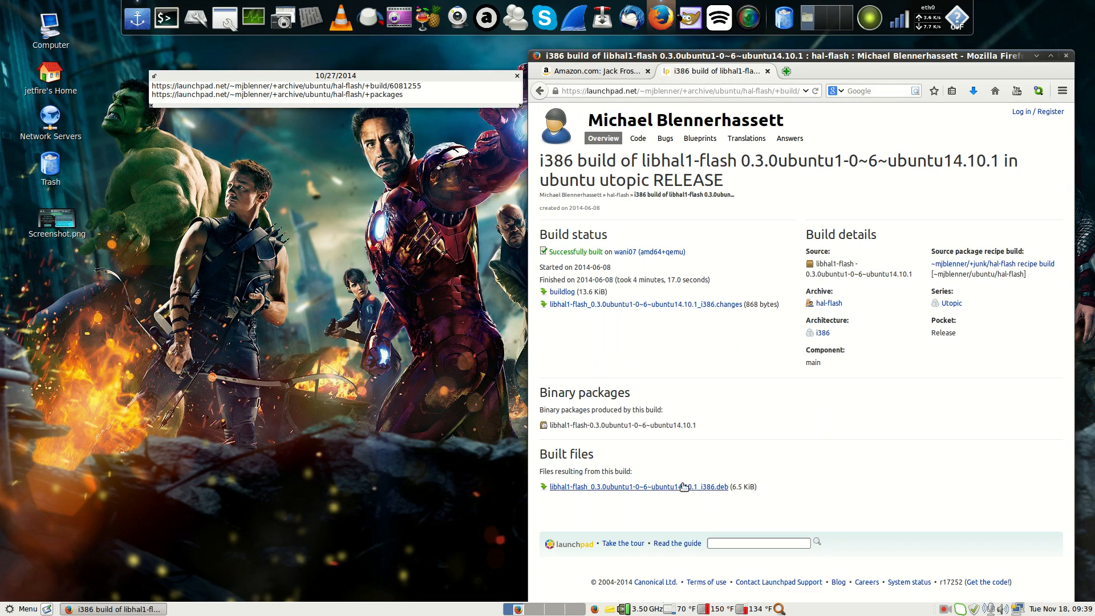
{"action": "left_click", "coordinate": [583, 71]}
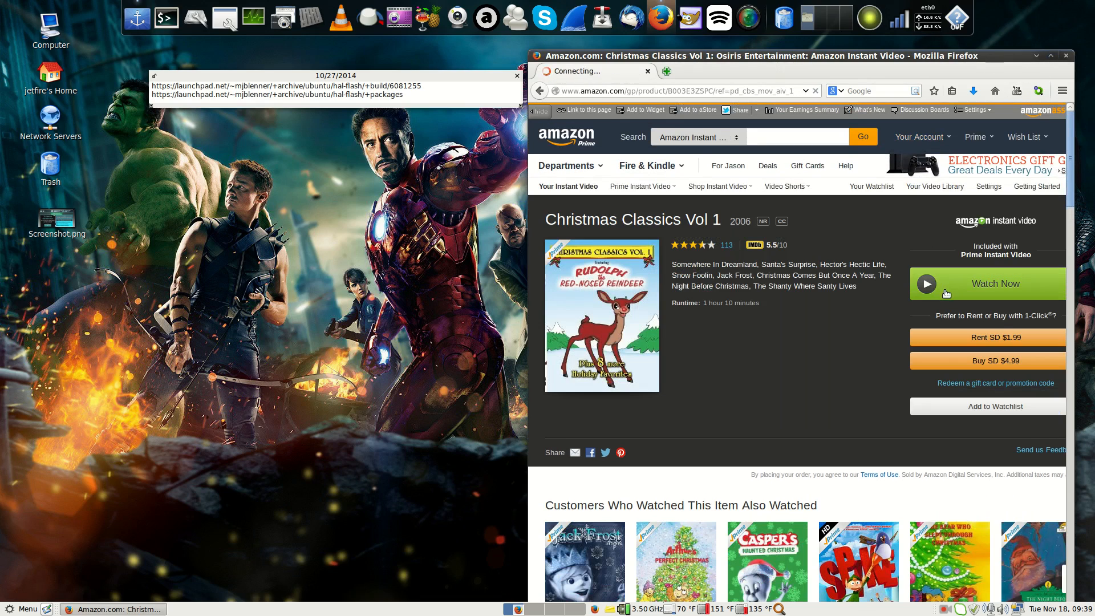
- Start Christmas Classics Vol 1 with Watch Now and click into the Amazon player
{"action": "left_click", "coordinate": [995, 283]}
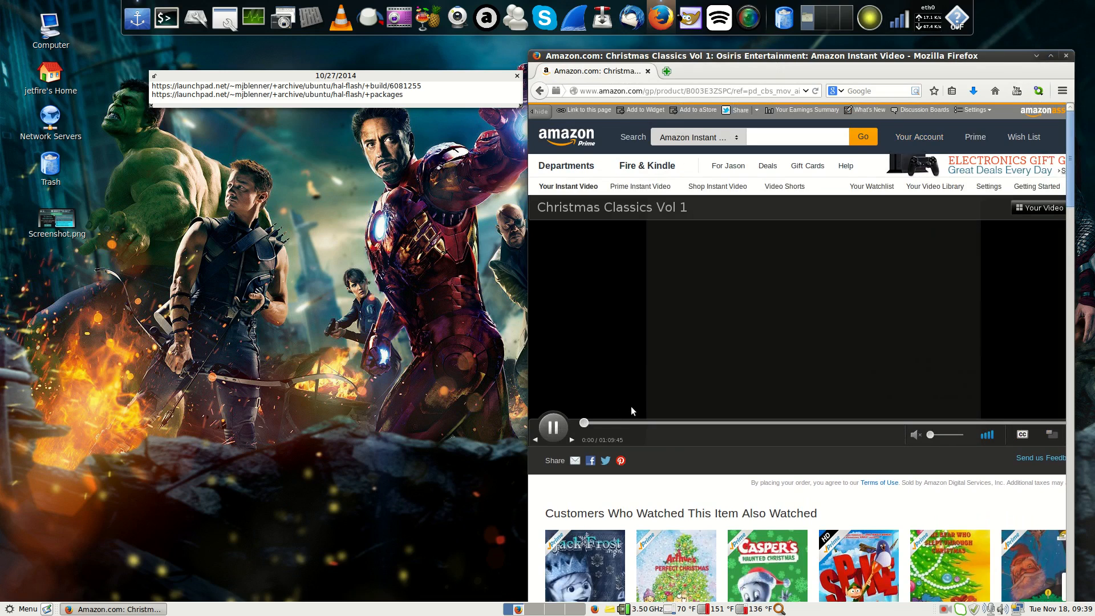
{"action": "left_click", "coordinate": [553, 426]}
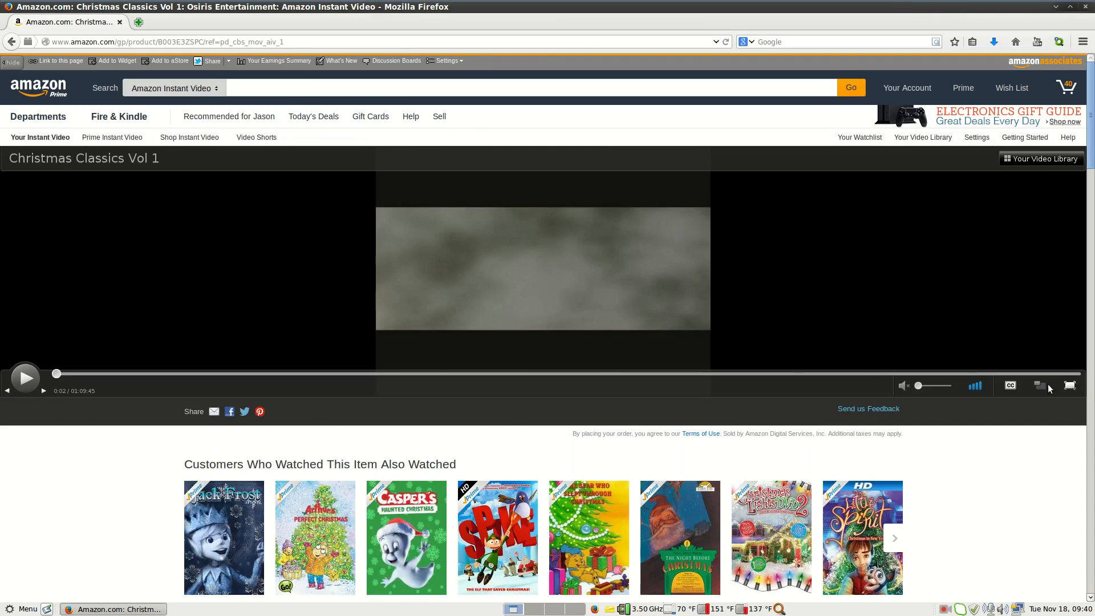
- Switch the Amazon player showing Christmas Classics Vol 1 to full screen
{"action": "left_click", "coordinate": [1069, 385]}
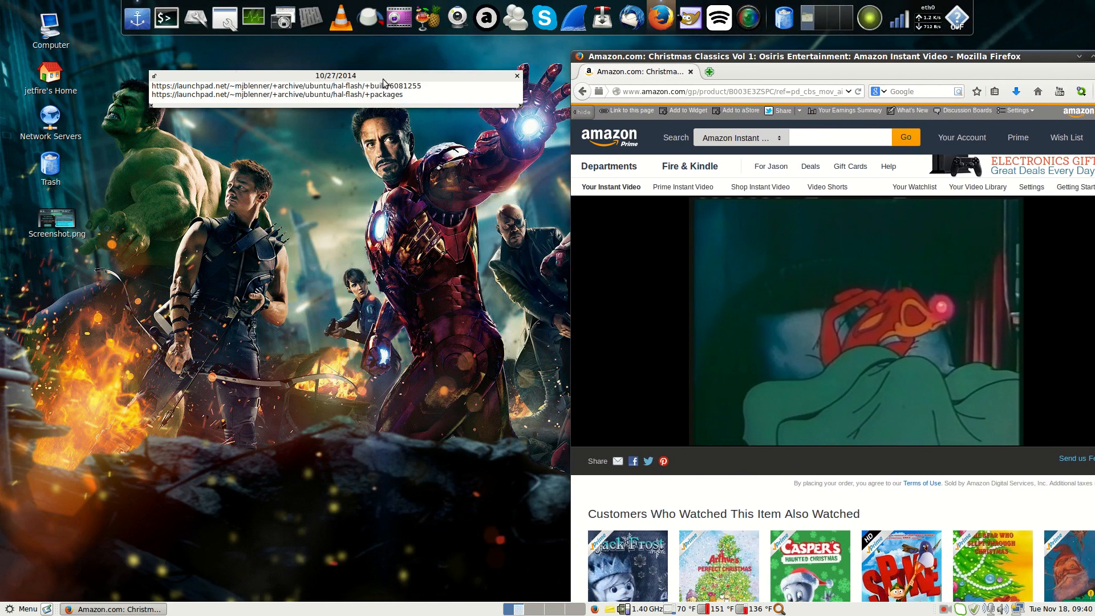
- Move the Launchpad sticky note further left, then bring up the Mint application menu
{"action": "left_click_drag", "start_coordinate": [336, 75], "coordinate": [203, 168]}
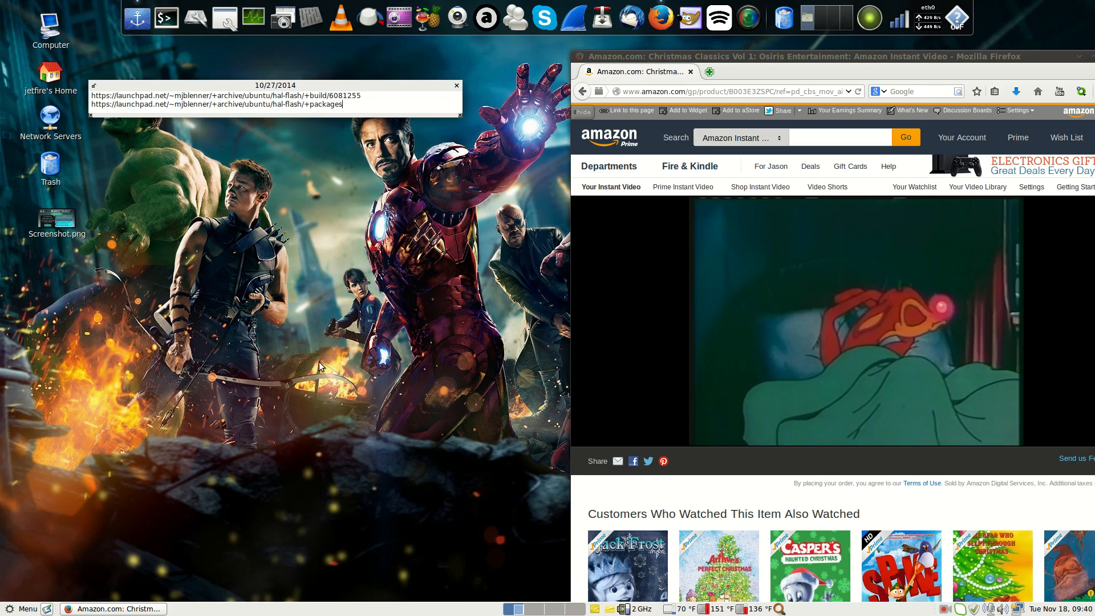
{"action": "left_click", "coordinate": [23, 607]}
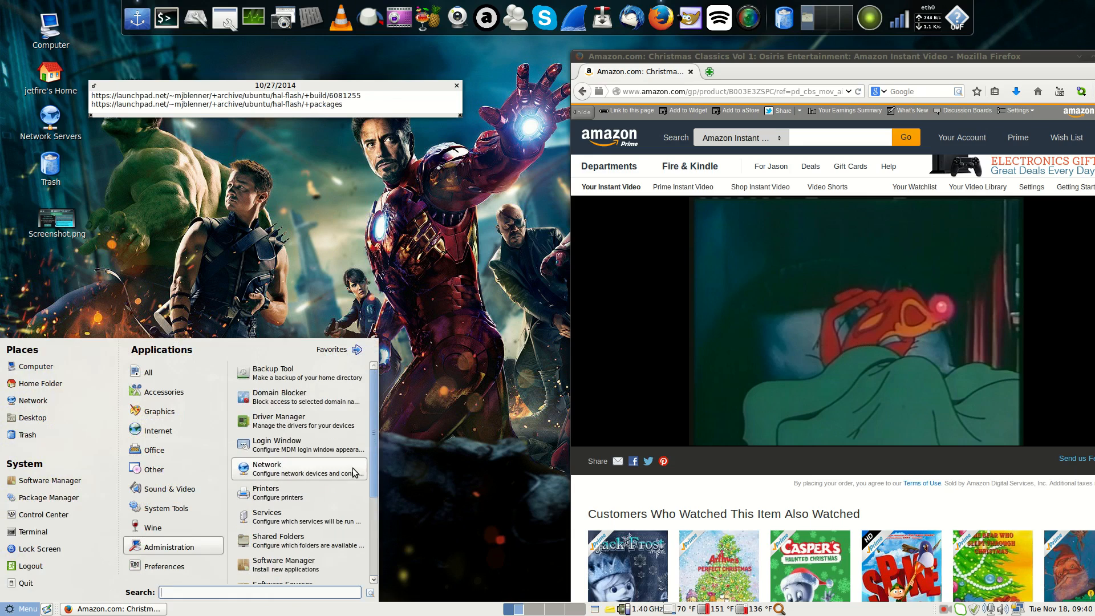
- List all installed applications in the Mint menu and scroll down through them
{"action": "left_click", "coordinate": [148, 372]}
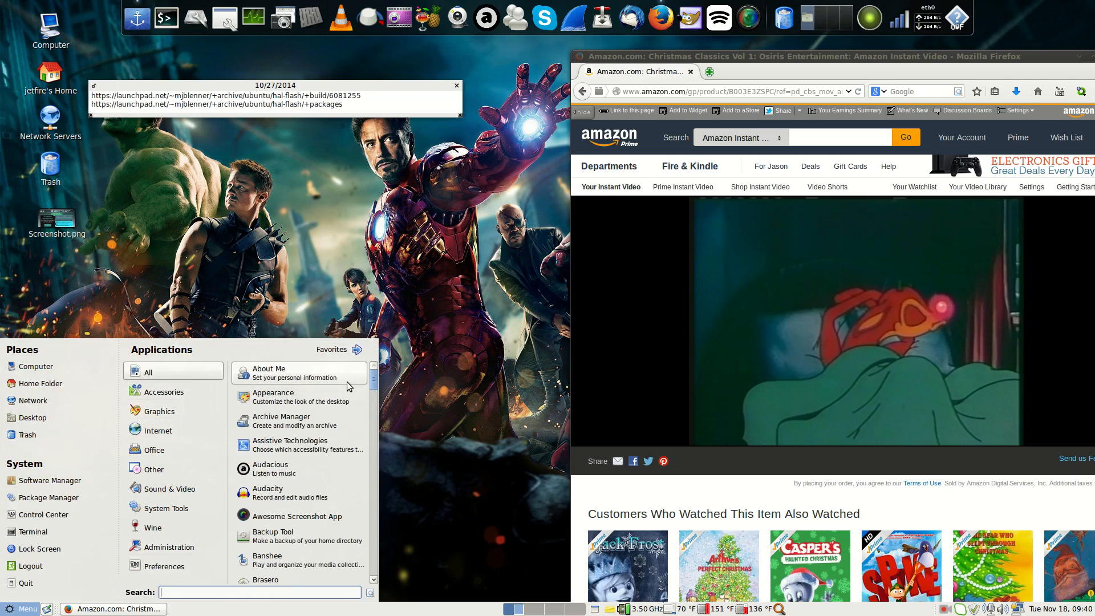
{"action": "scroll", "scroll_direction": "down", "scroll_amount": 3}
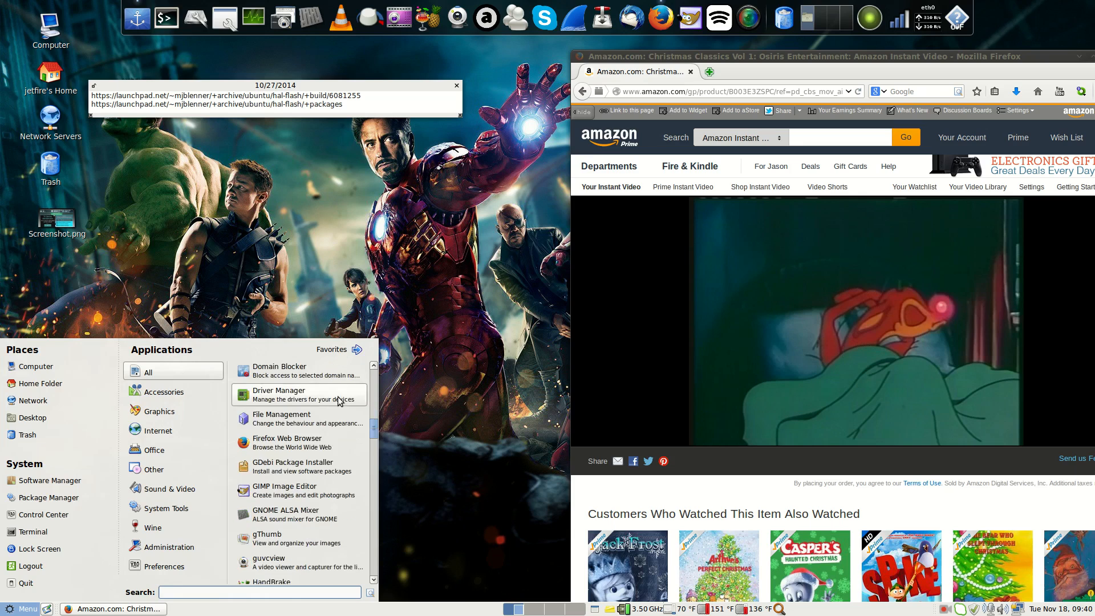
{"action": "scroll", "scroll_direction": "down", "scroll_amount": 3}
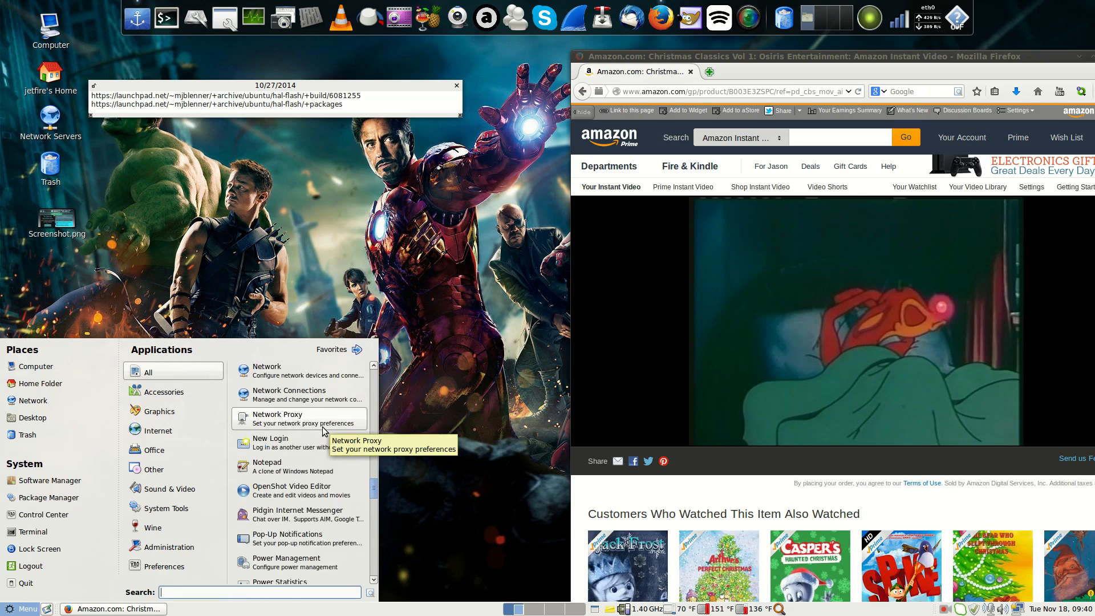
{"action": "scroll", "scroll_direction": "down", "scroll_amount": 3}
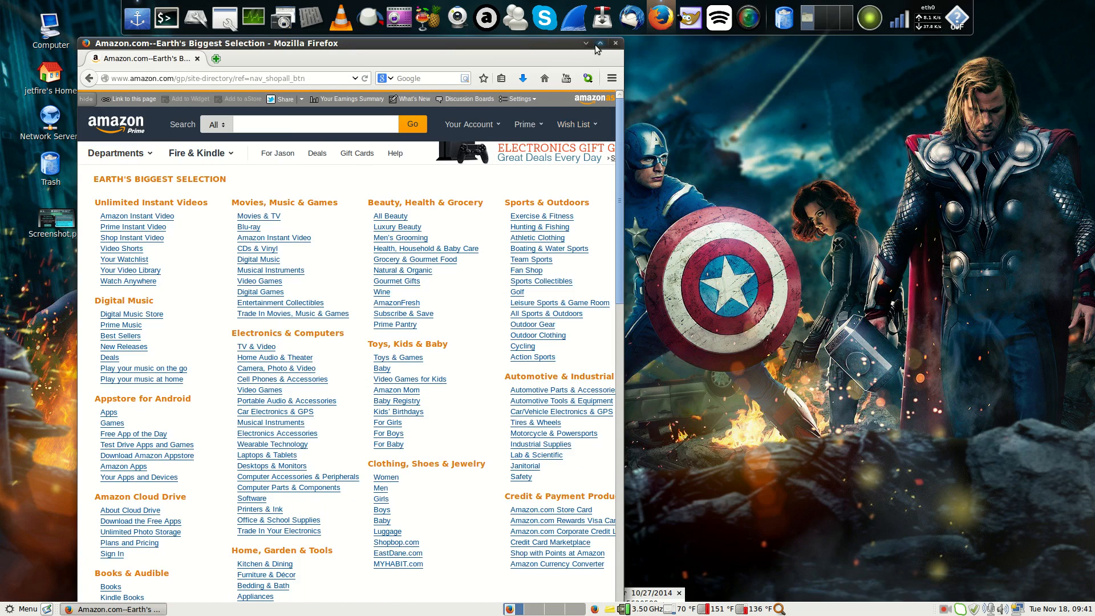
{"action": "mouse_move", "coordinate": [132, 153]}
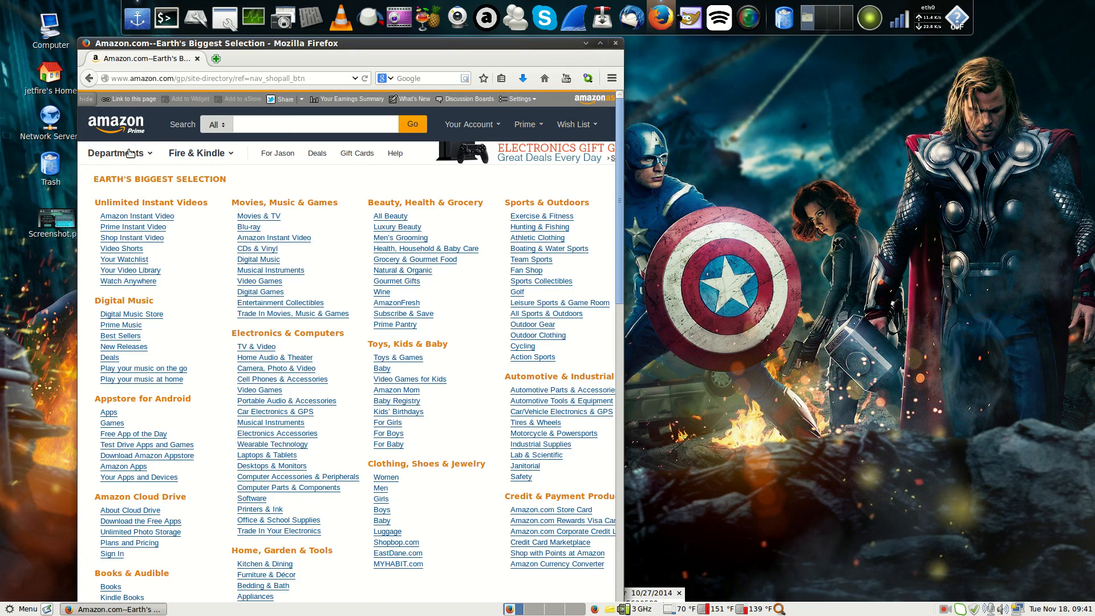
- Expand Amazon's Departments list over the store directory page
{"action": "left_click", "coordinate": [116, 153]}
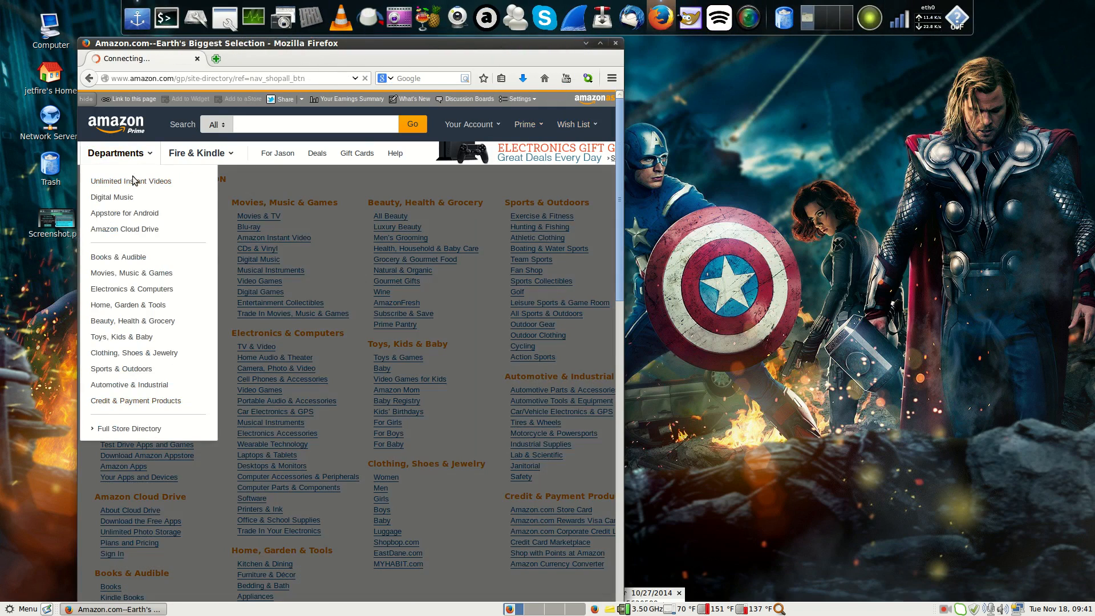
{"action": "mouse_move", "coordinate": [134, 182]}
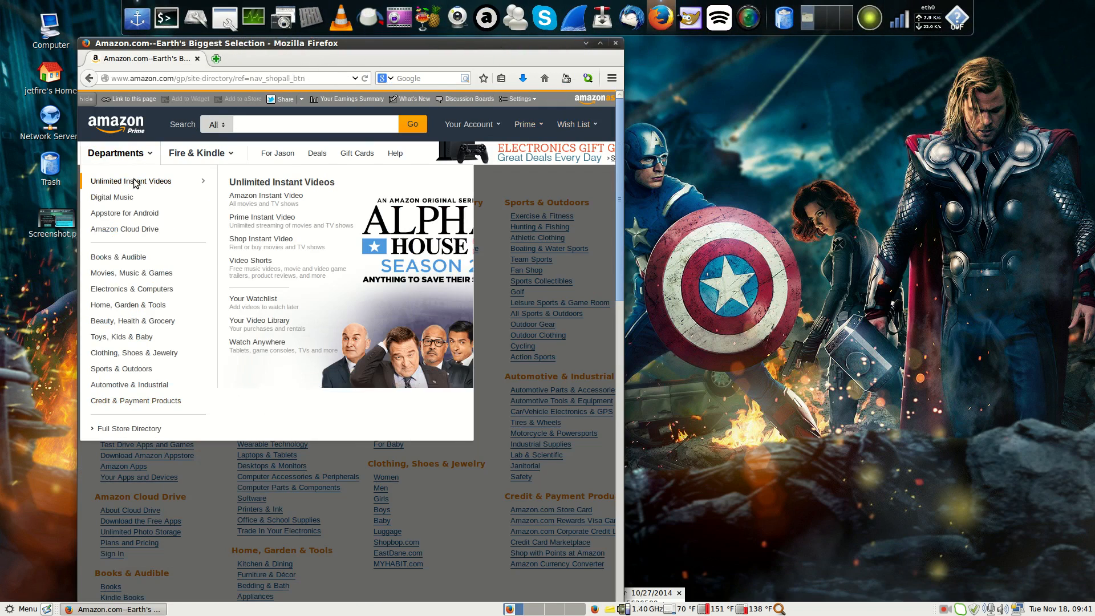